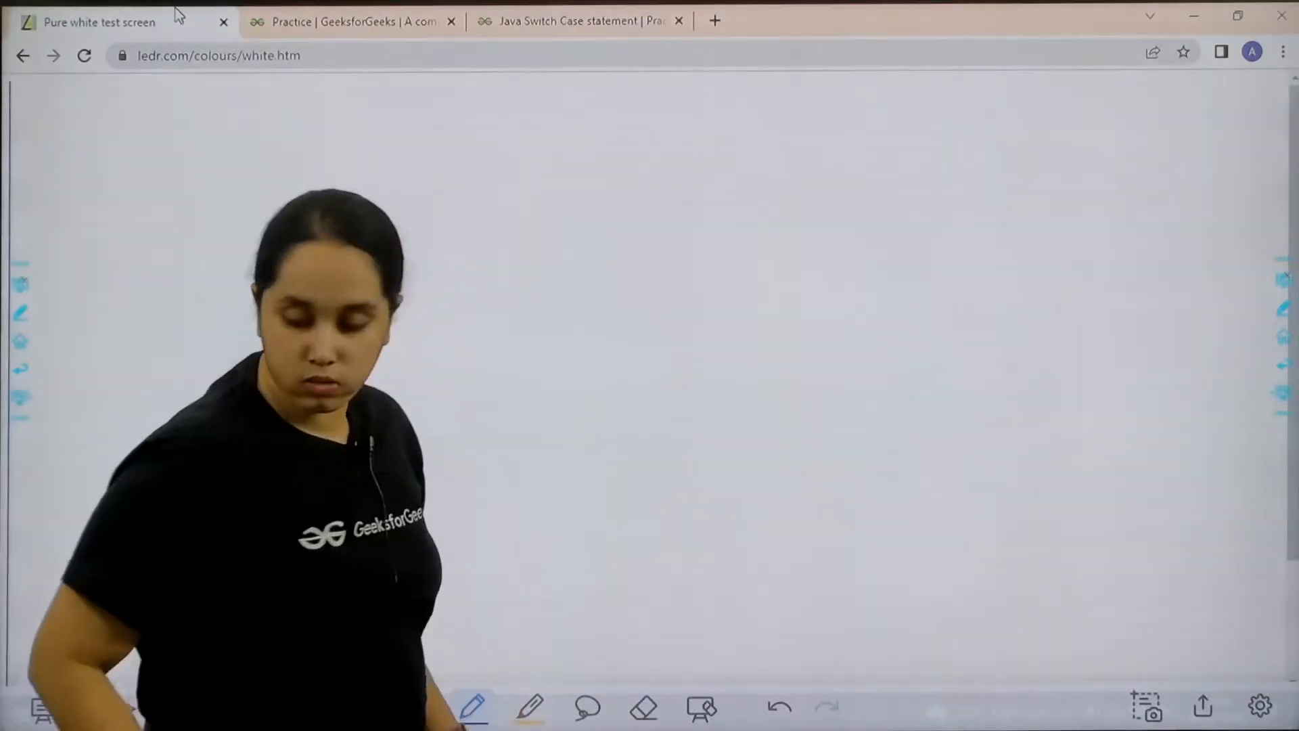
- Bring up the Java Switch Case statement problem with its empty switchCase template
click(352, 21)
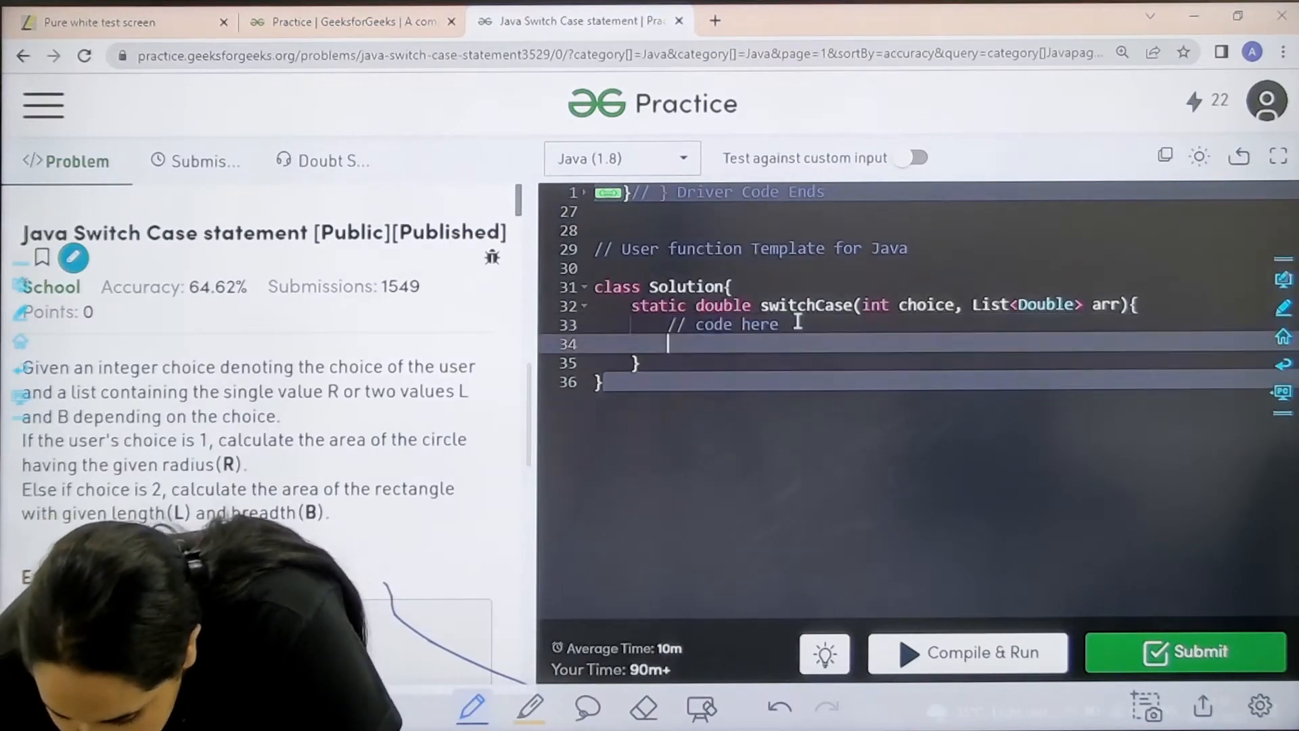
- Declare 'double x=0.0;' and 'double y=0.0;' and begin the switch statement
text(DOUBLE)
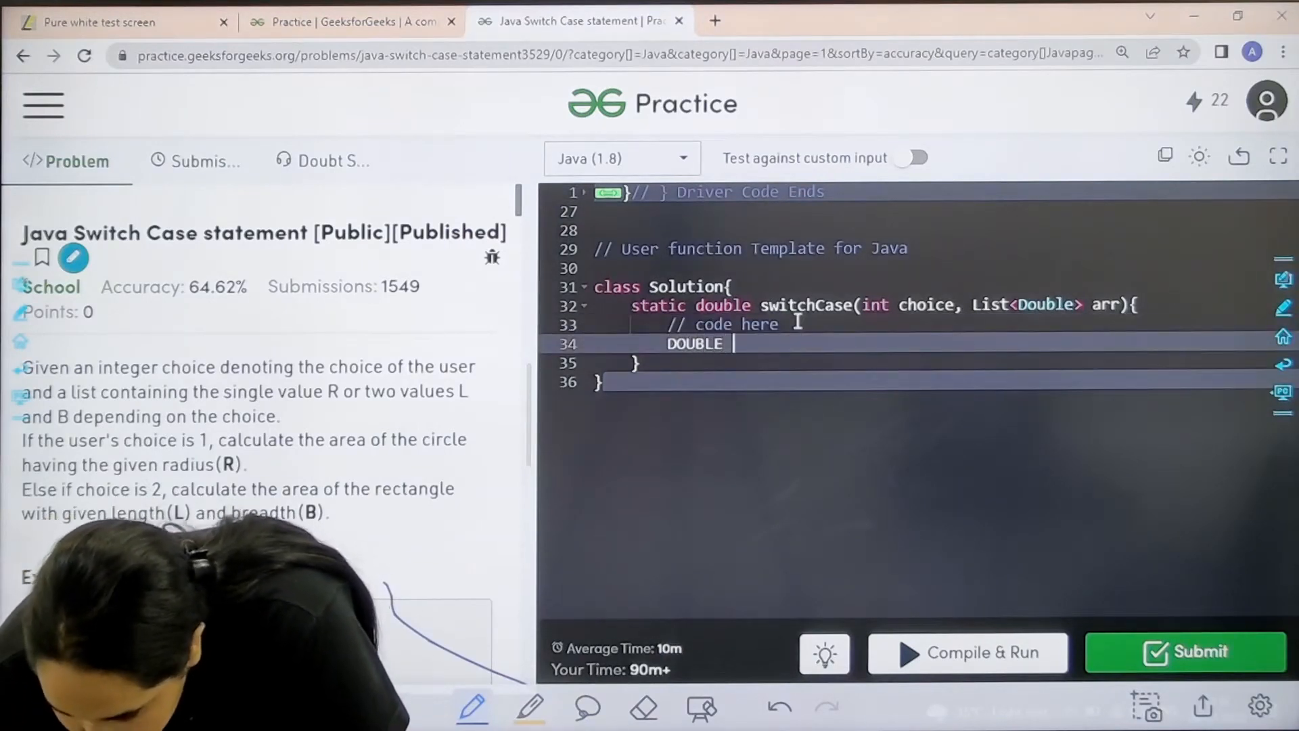
key(backspace)
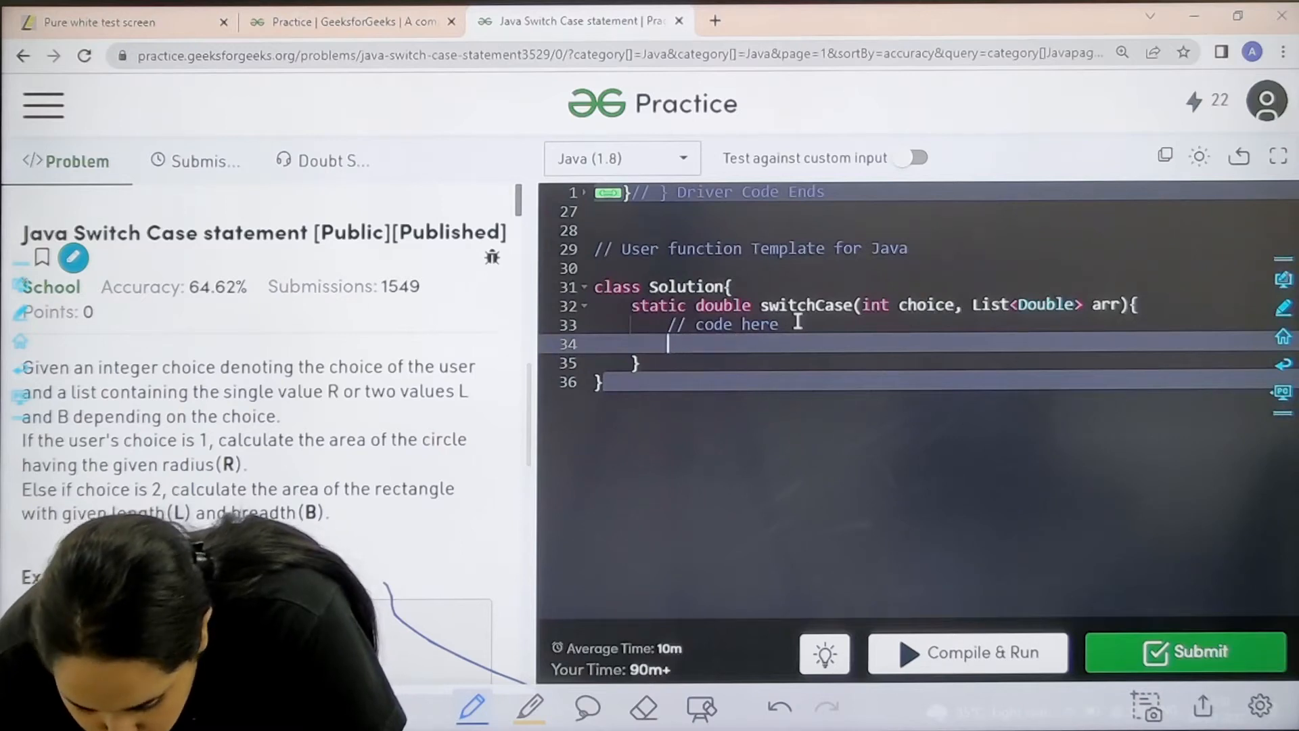
text(double x=0)
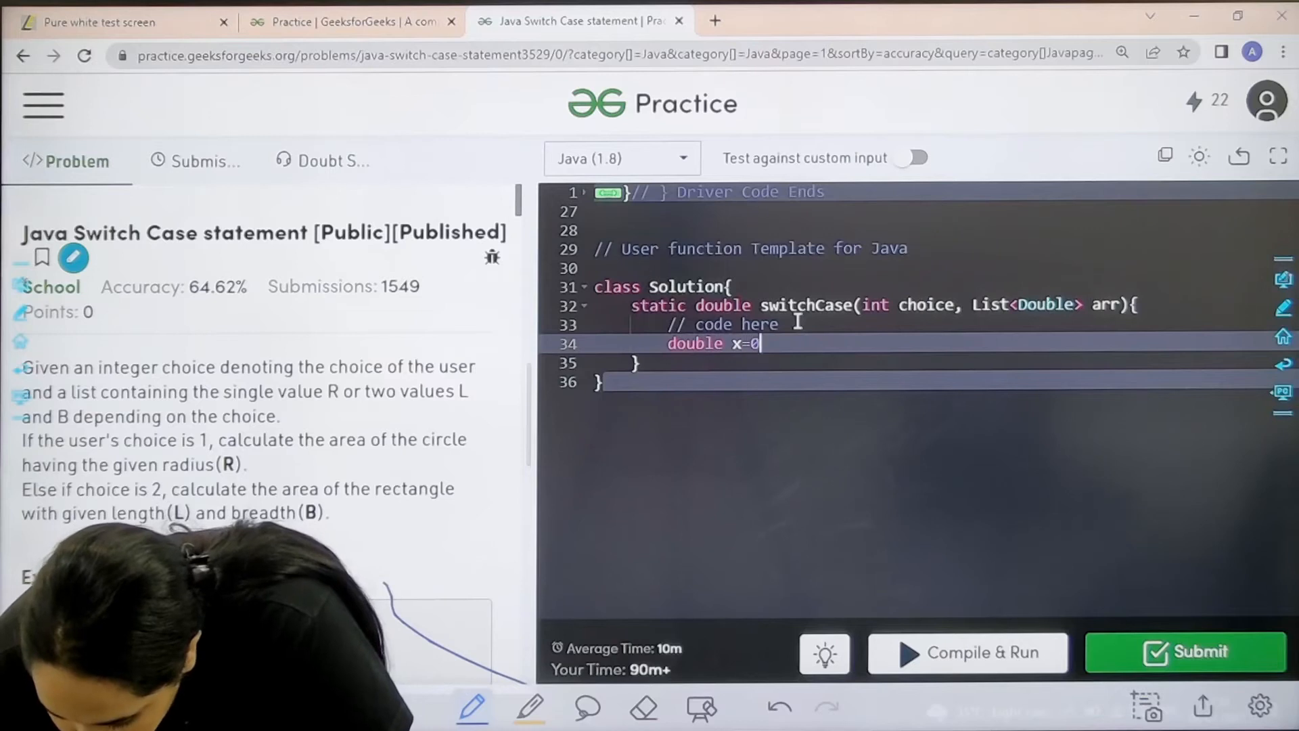
text(.0)
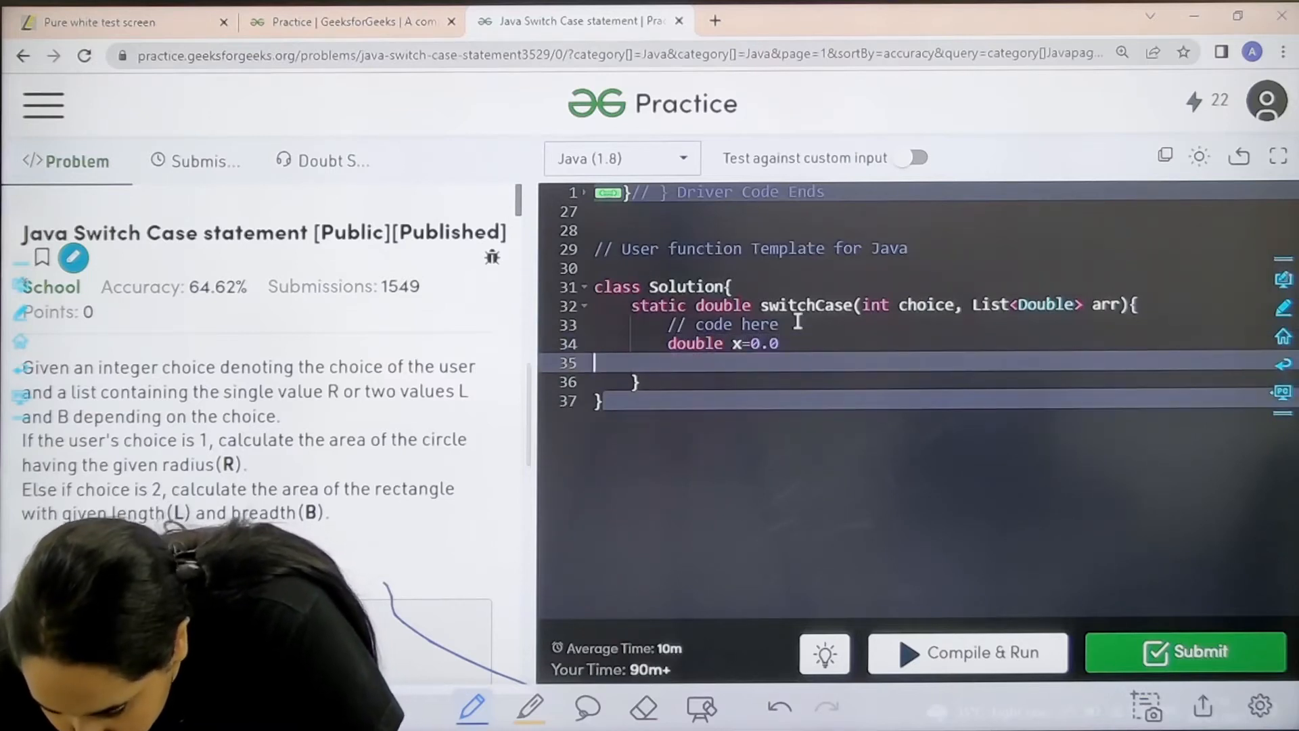
text(;)
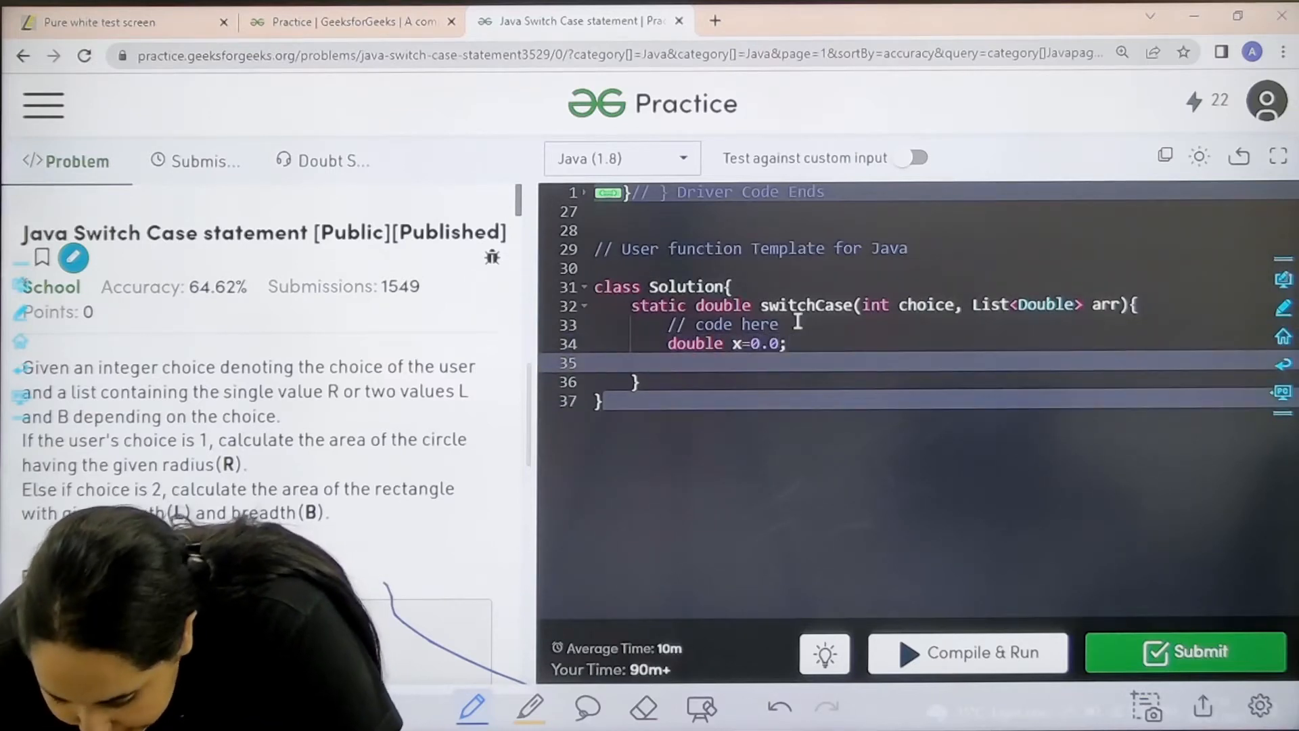
text(double y)
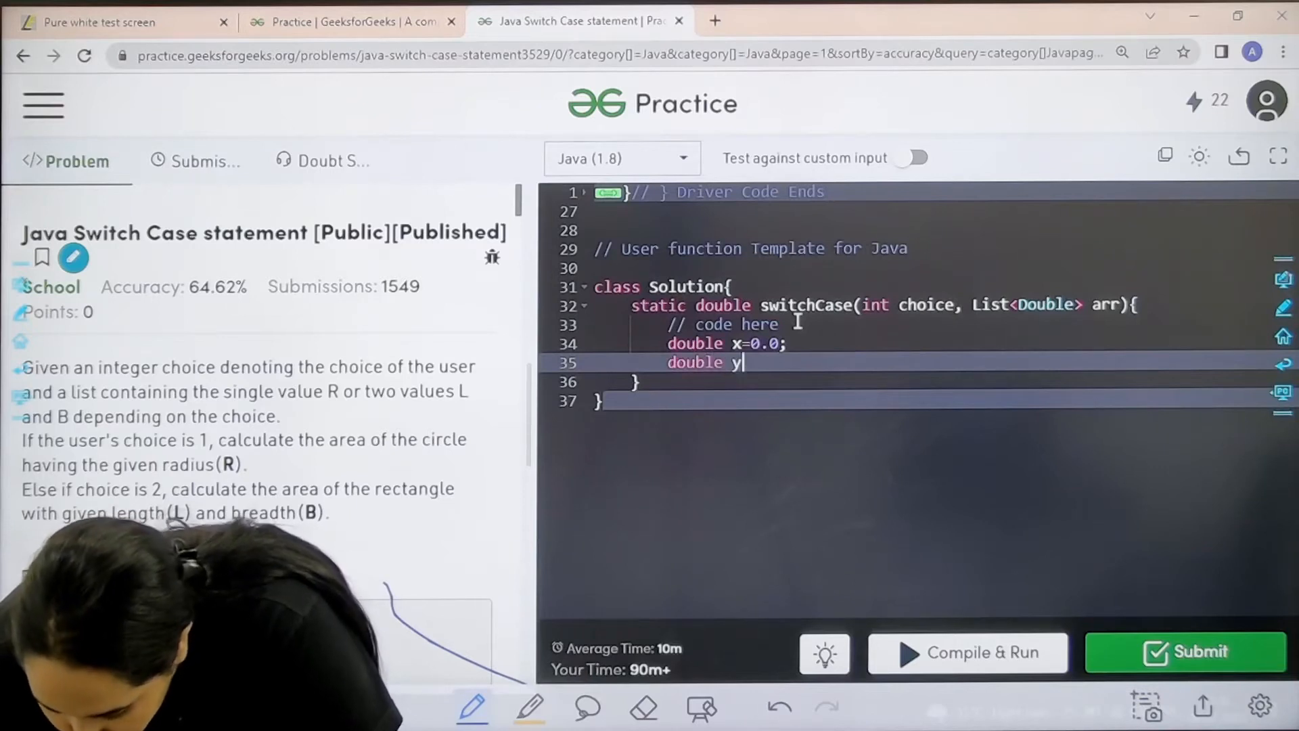
text(=0.0)
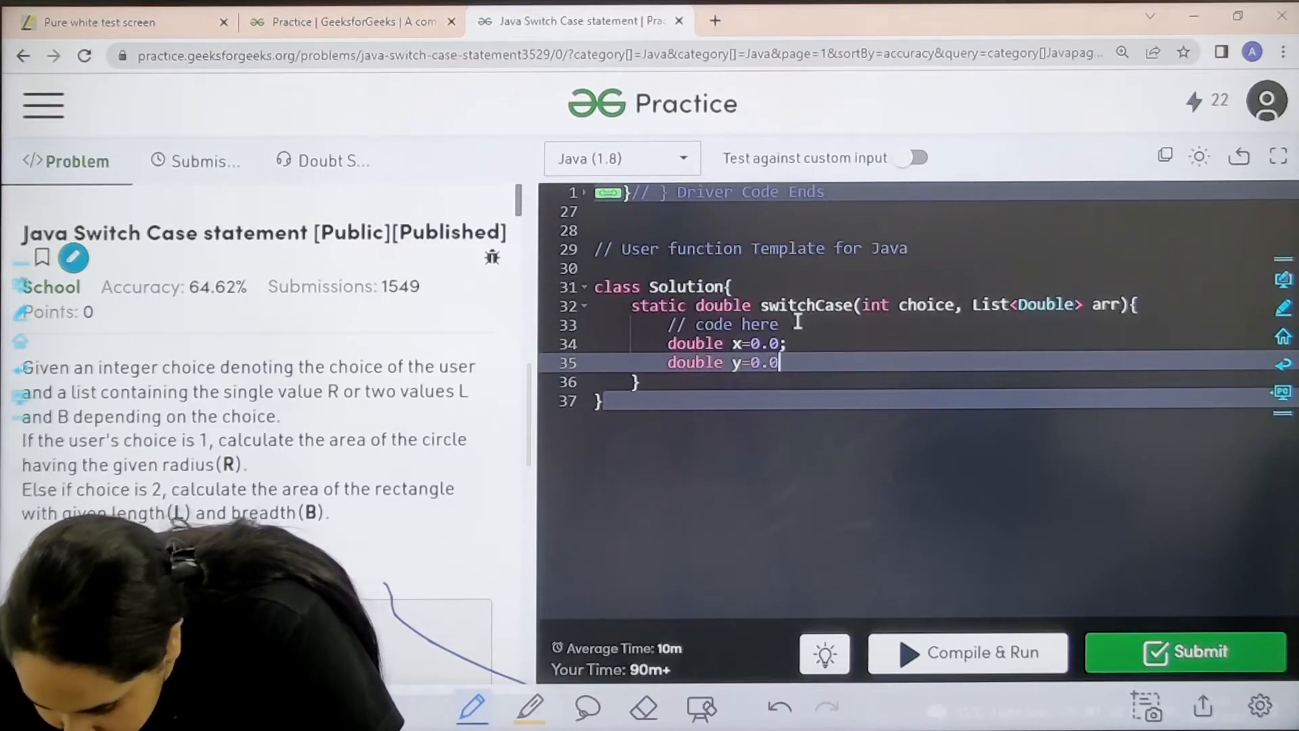
text(;)
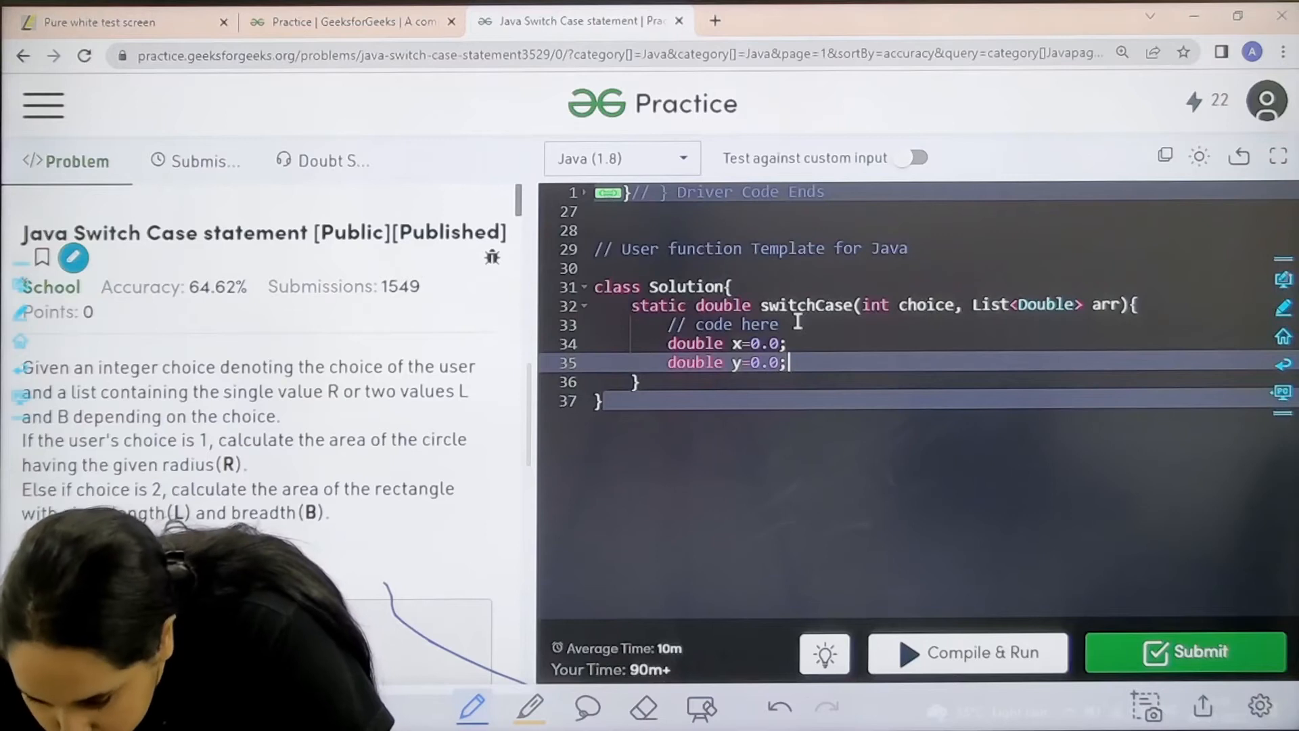
text(switch(ch)
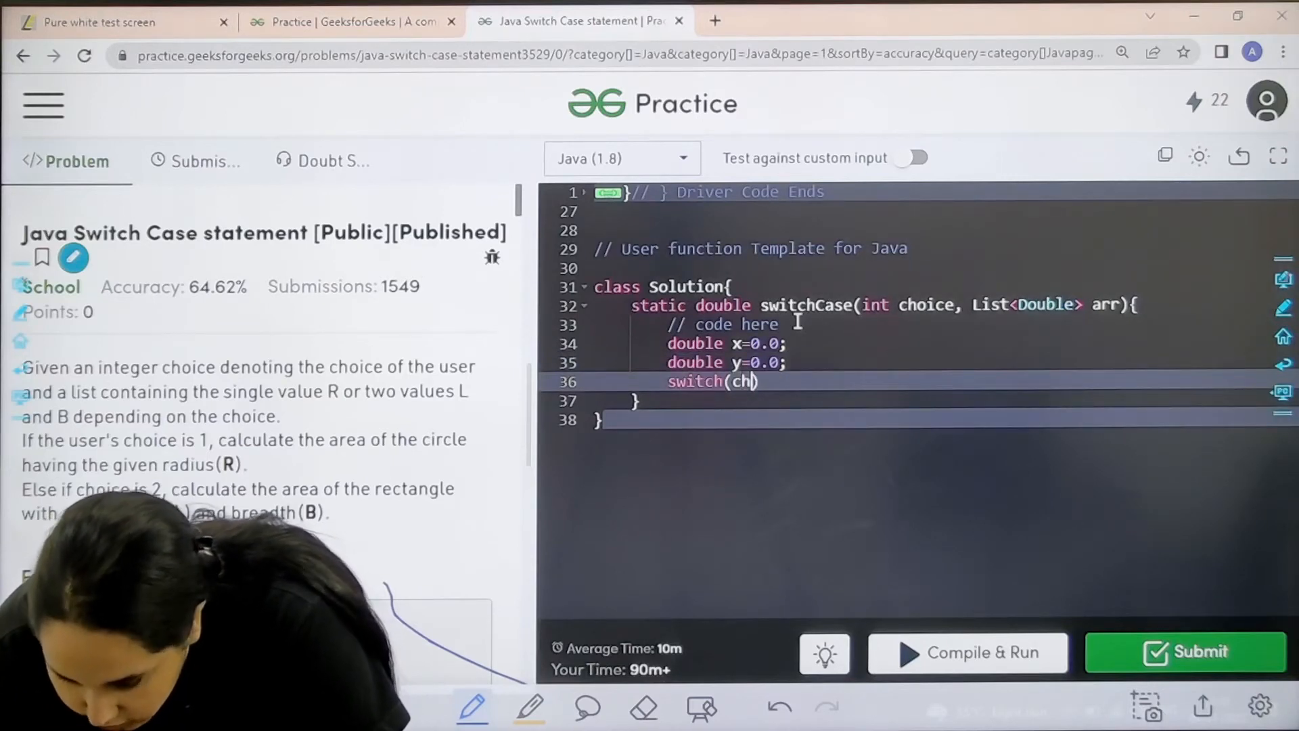
- Write case 1 setting x = Math.PI*arr.get(0)*arr.get(0) with a break
text(oice)
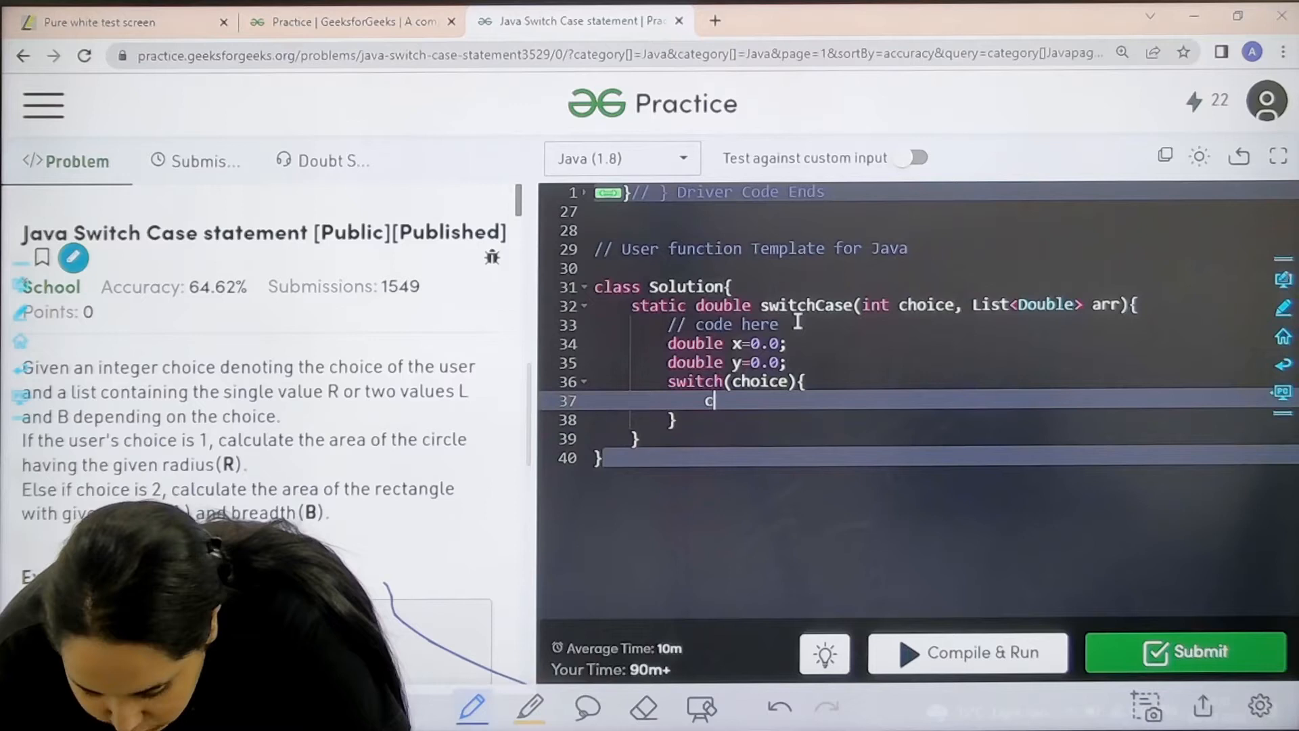
text(ase1)
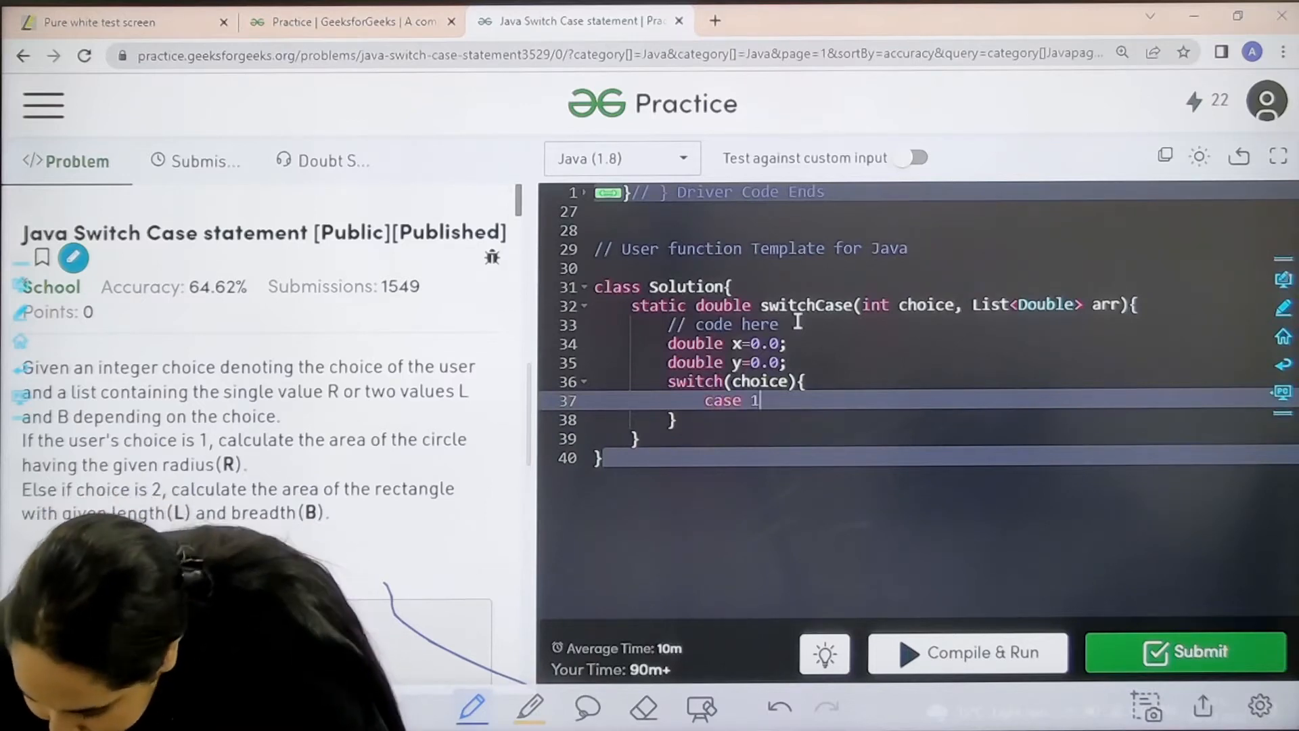
text(:x)
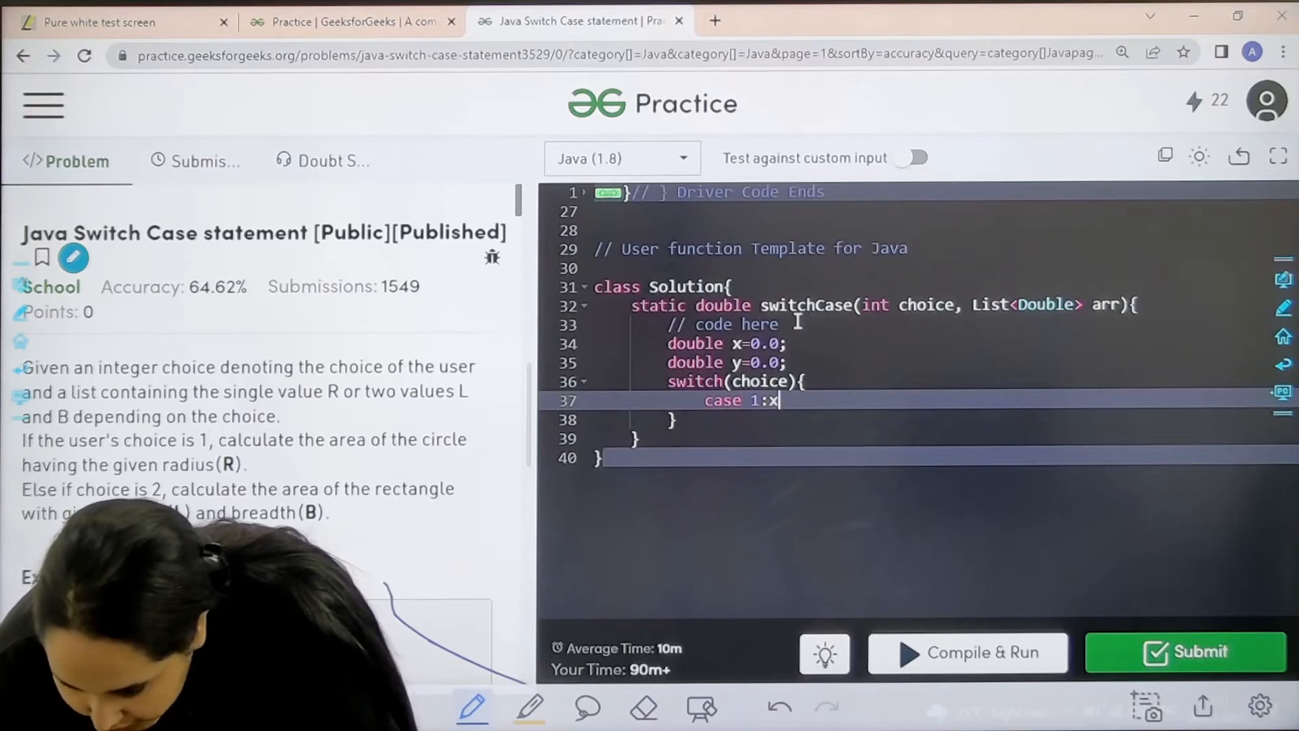
text(=)
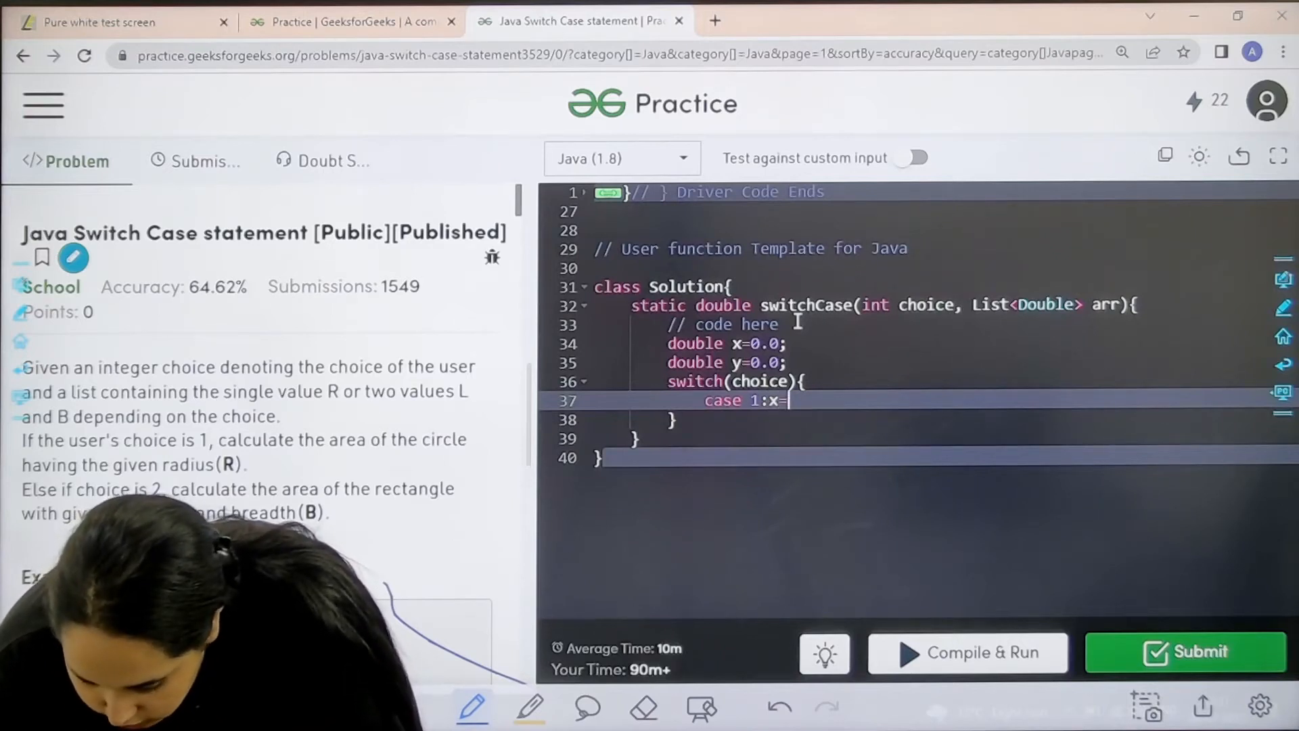
text(Math)
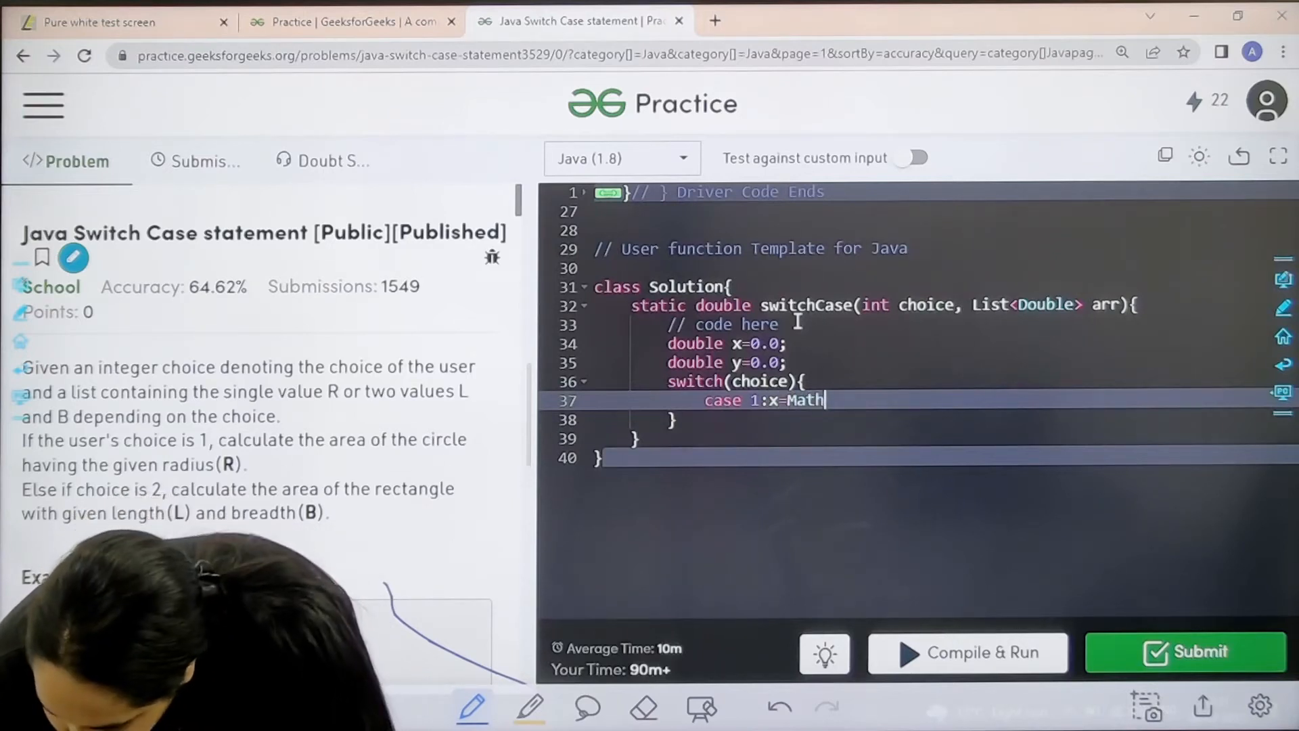
text(.P)
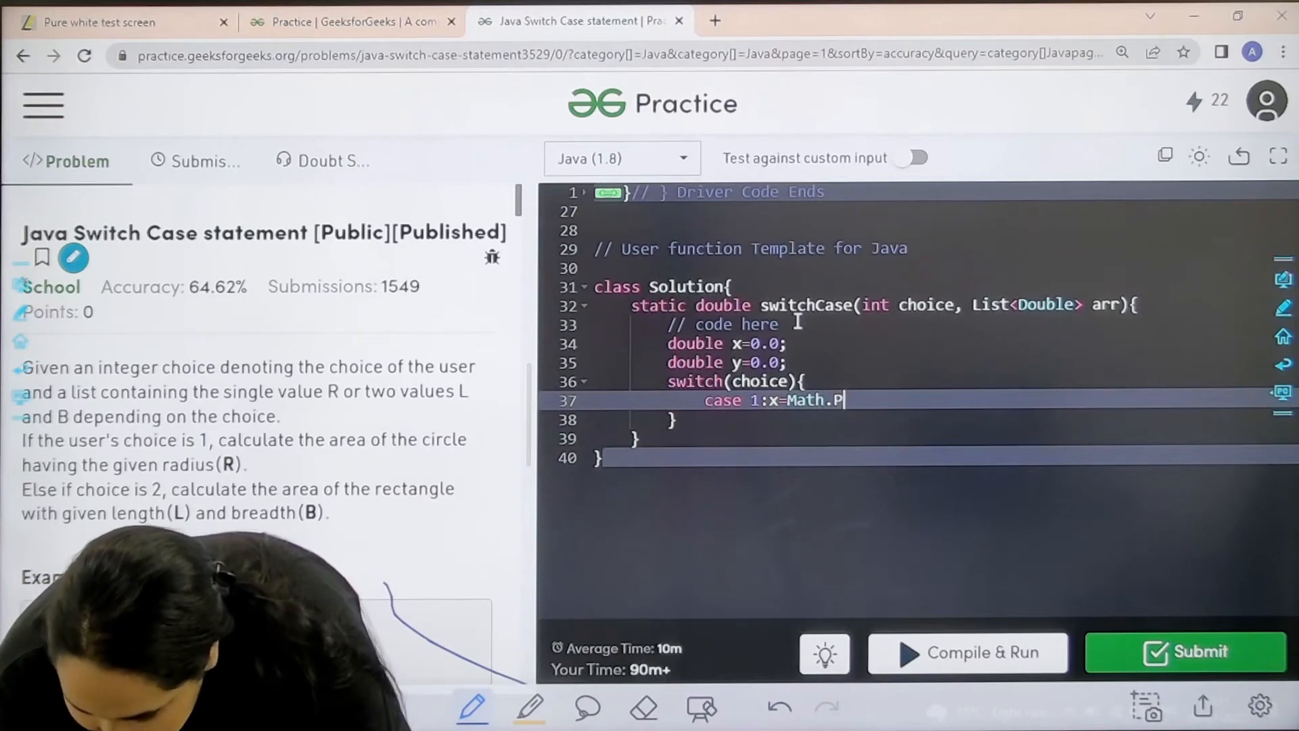
text(I)
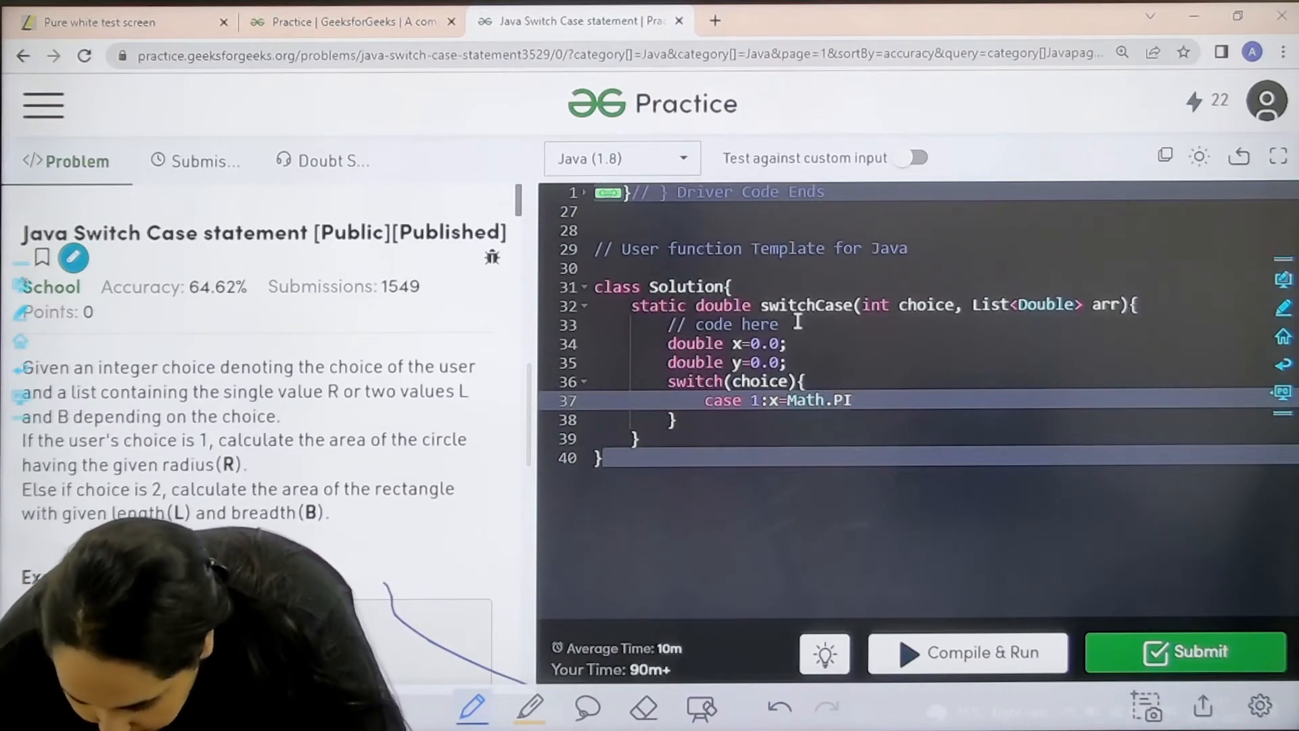
text(*arr)
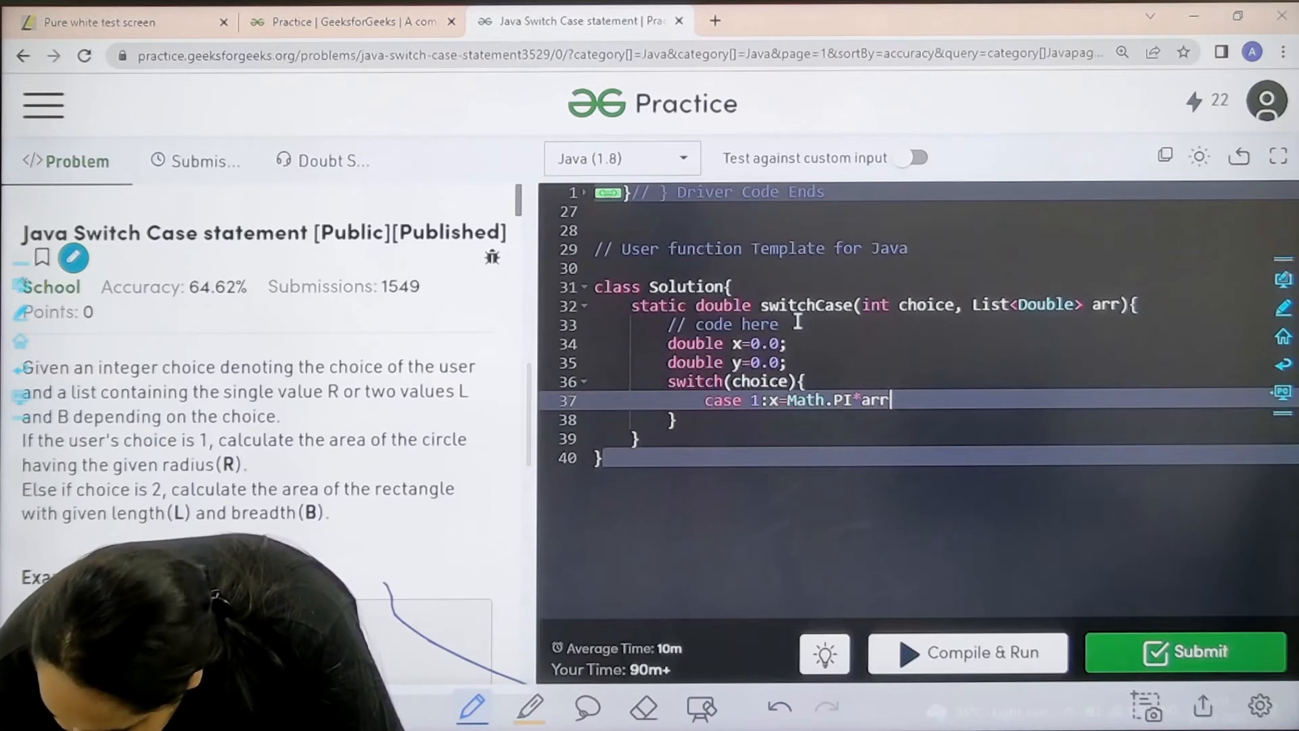
text(.get)
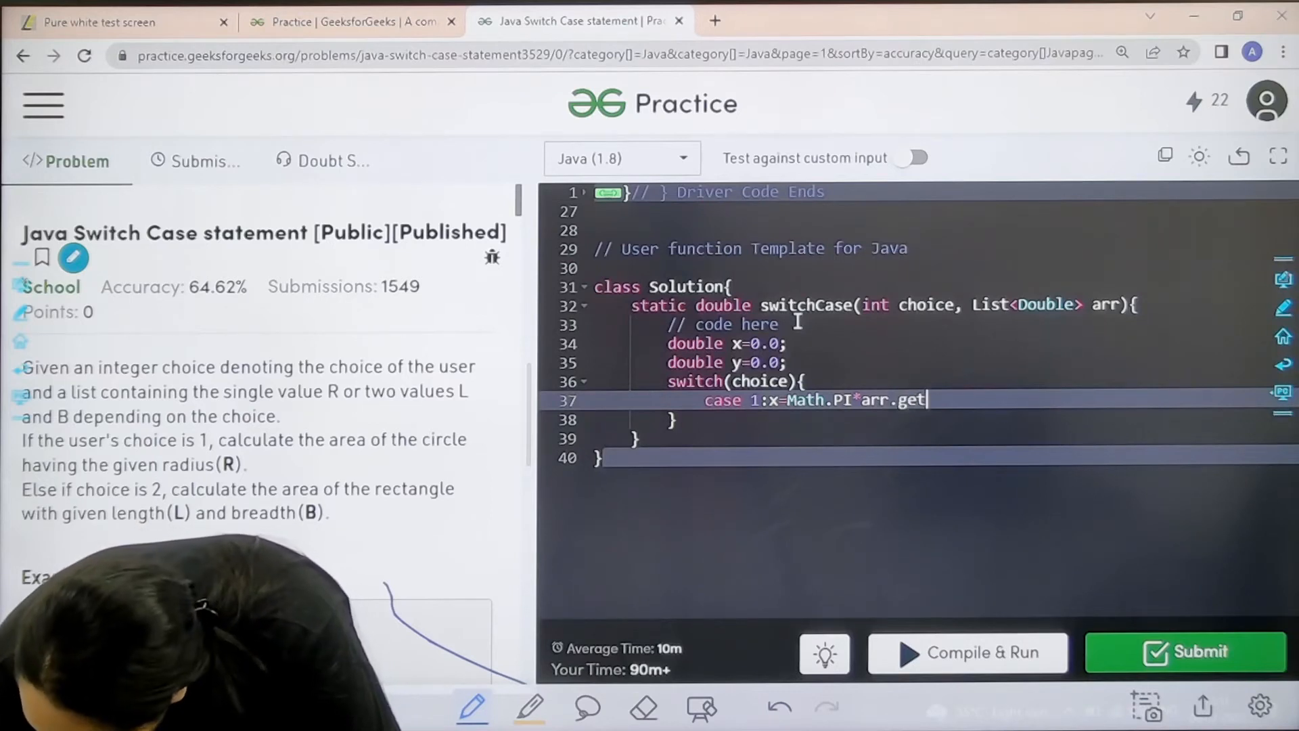
text((0))
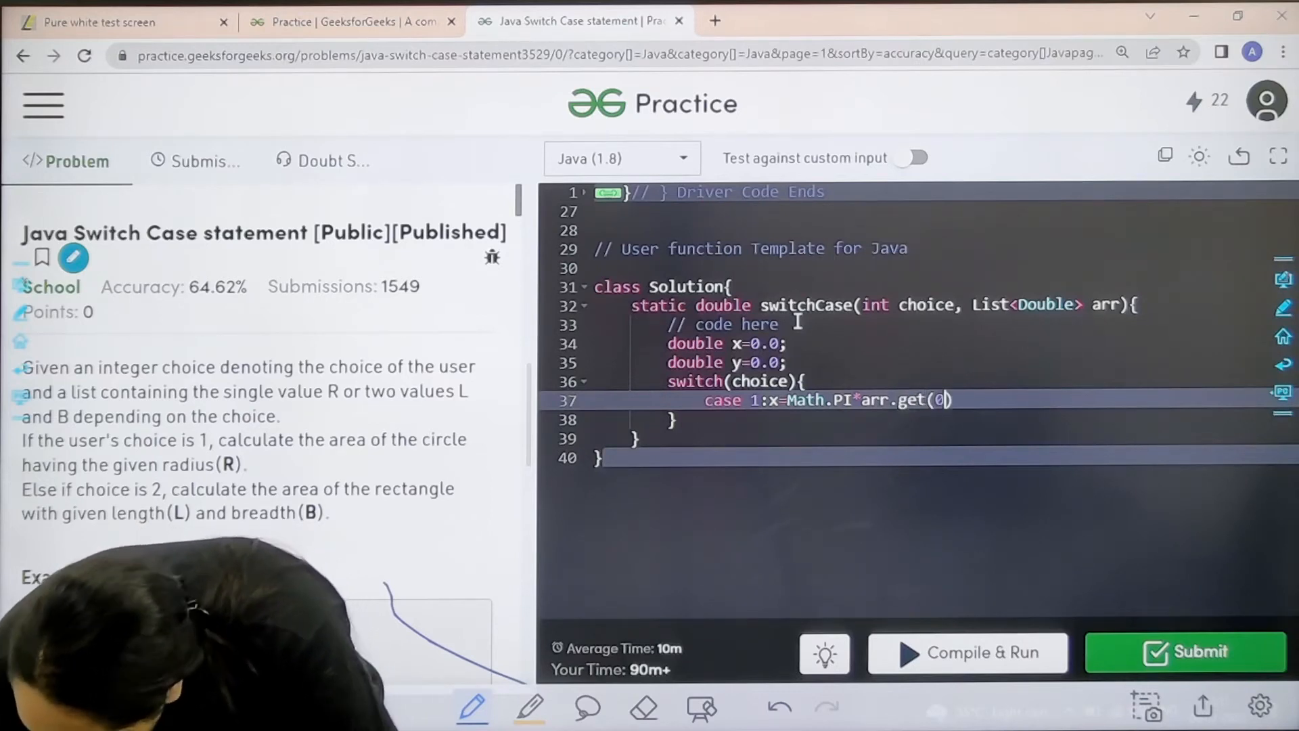
text())
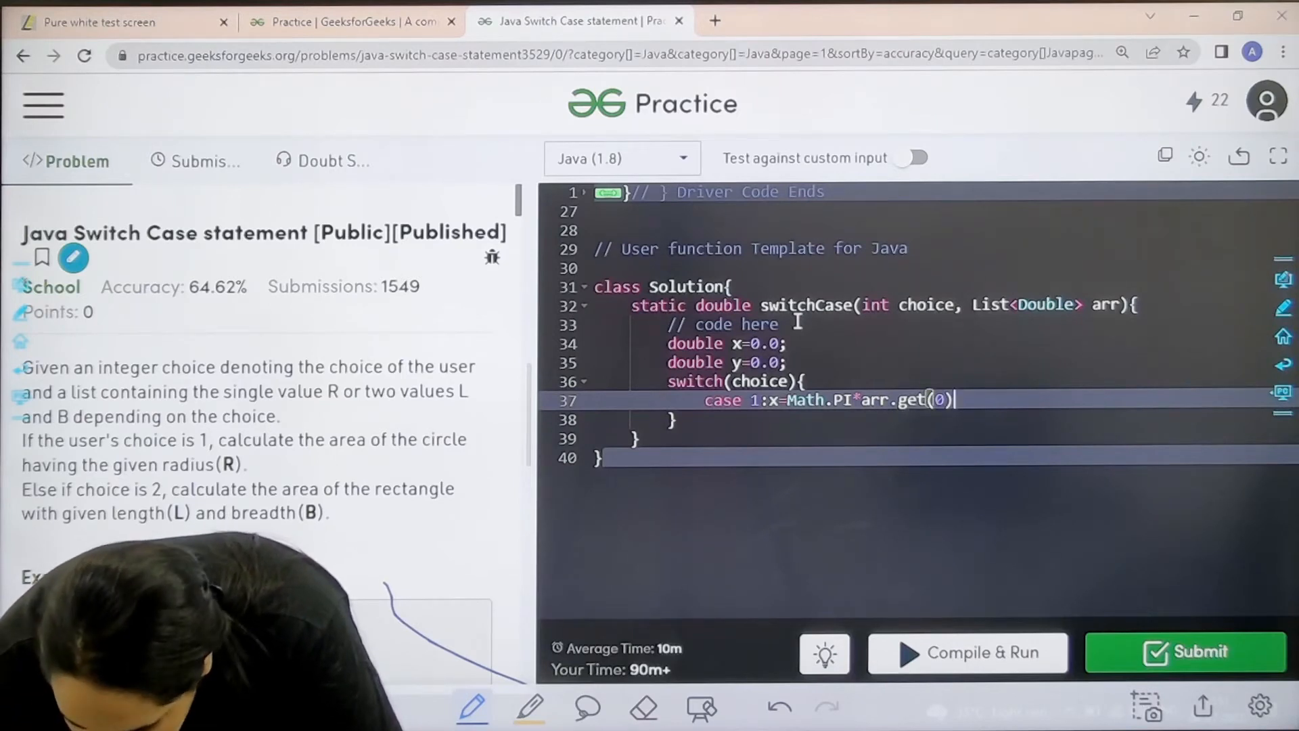
text(*)
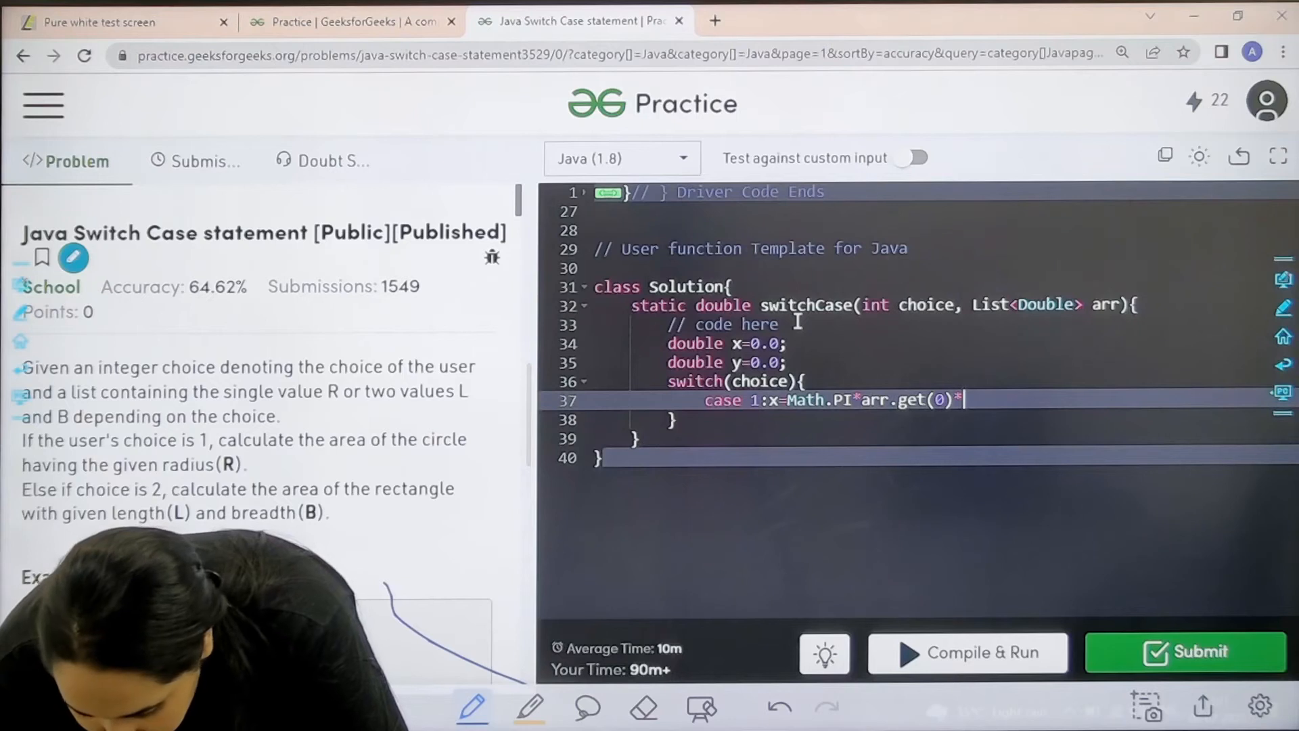
text(arr)
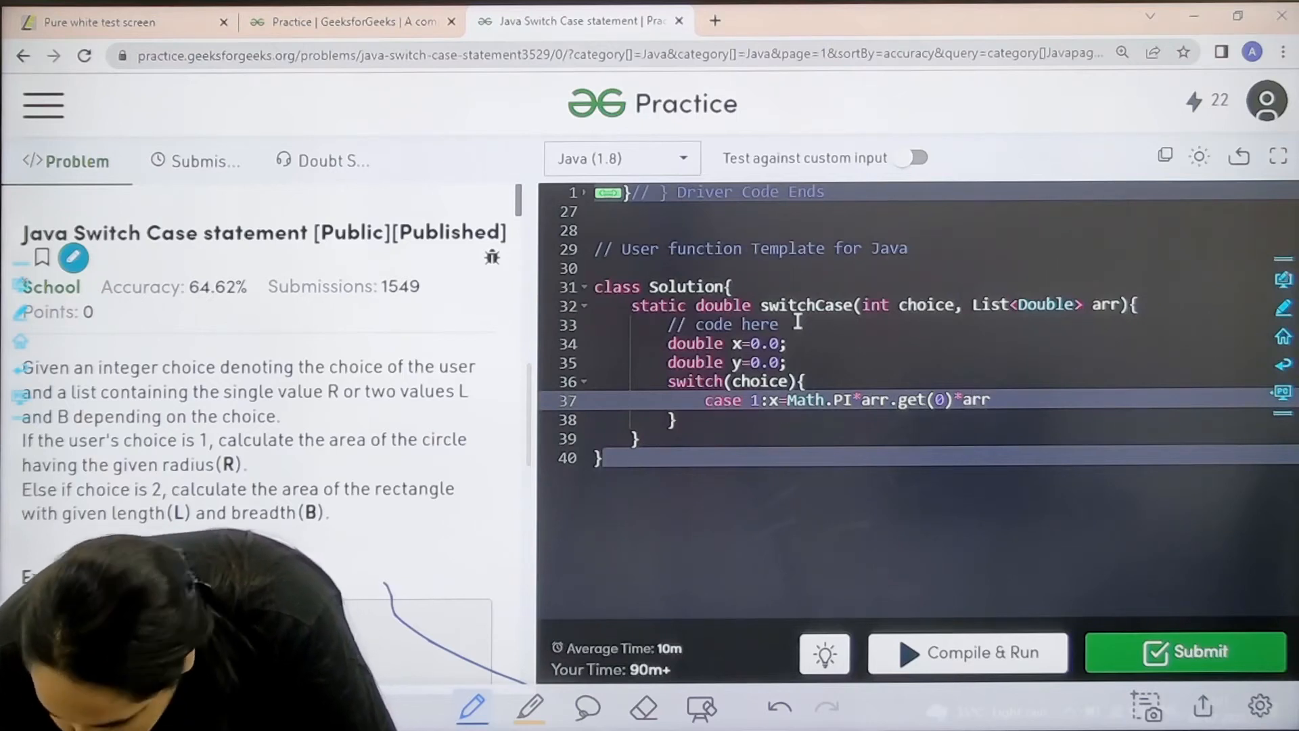
text(.get)
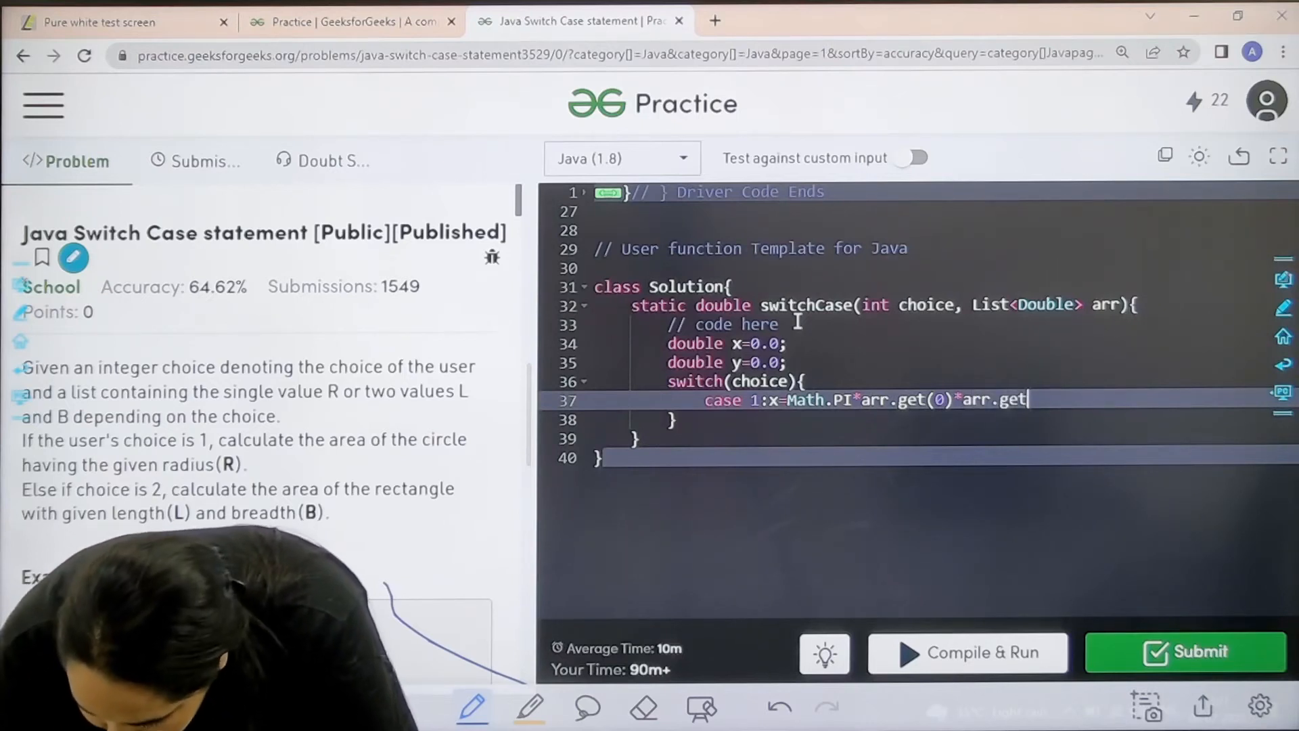
text((0);)
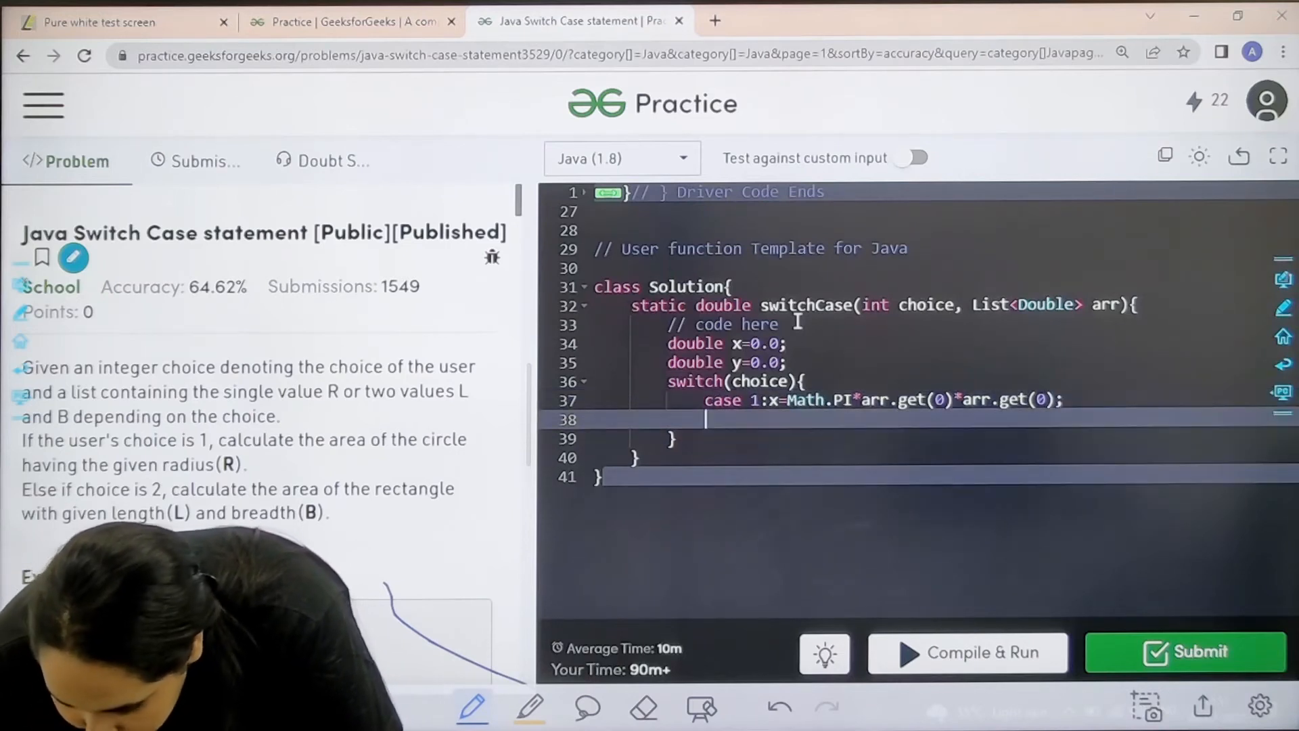
text(br)
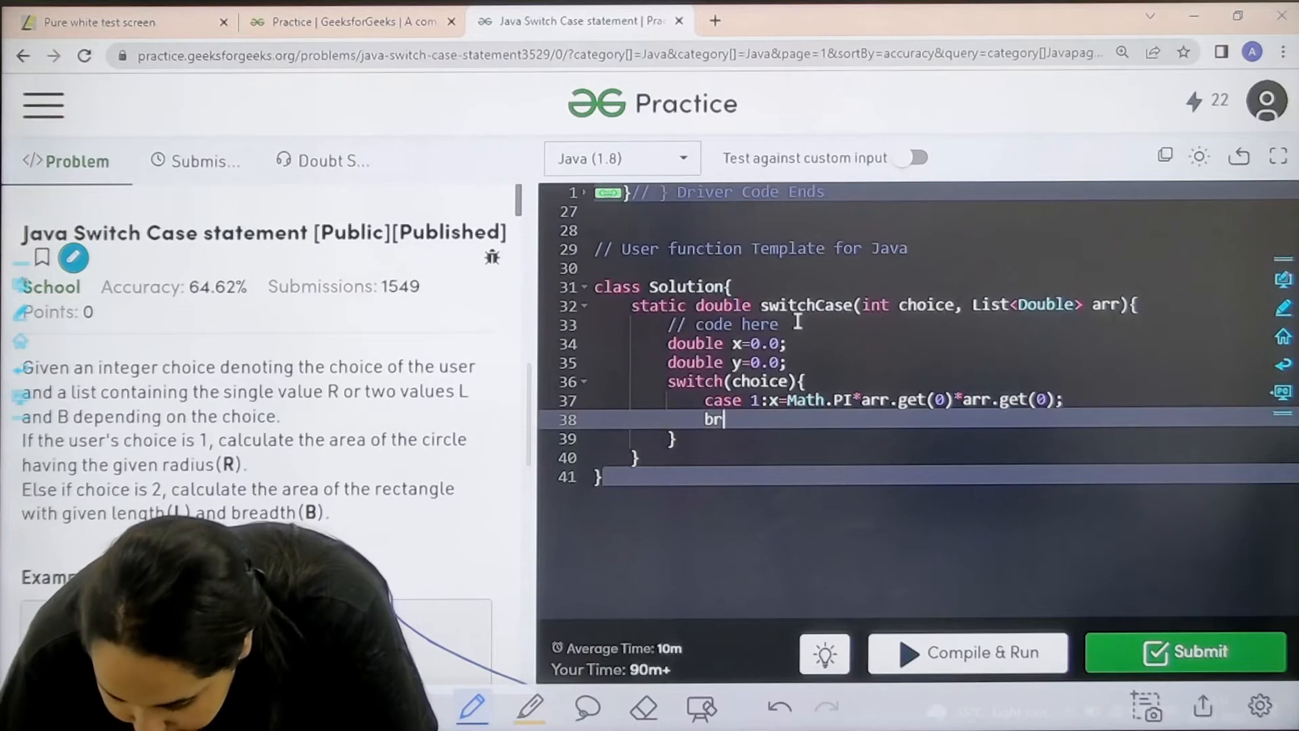
text(eak;)
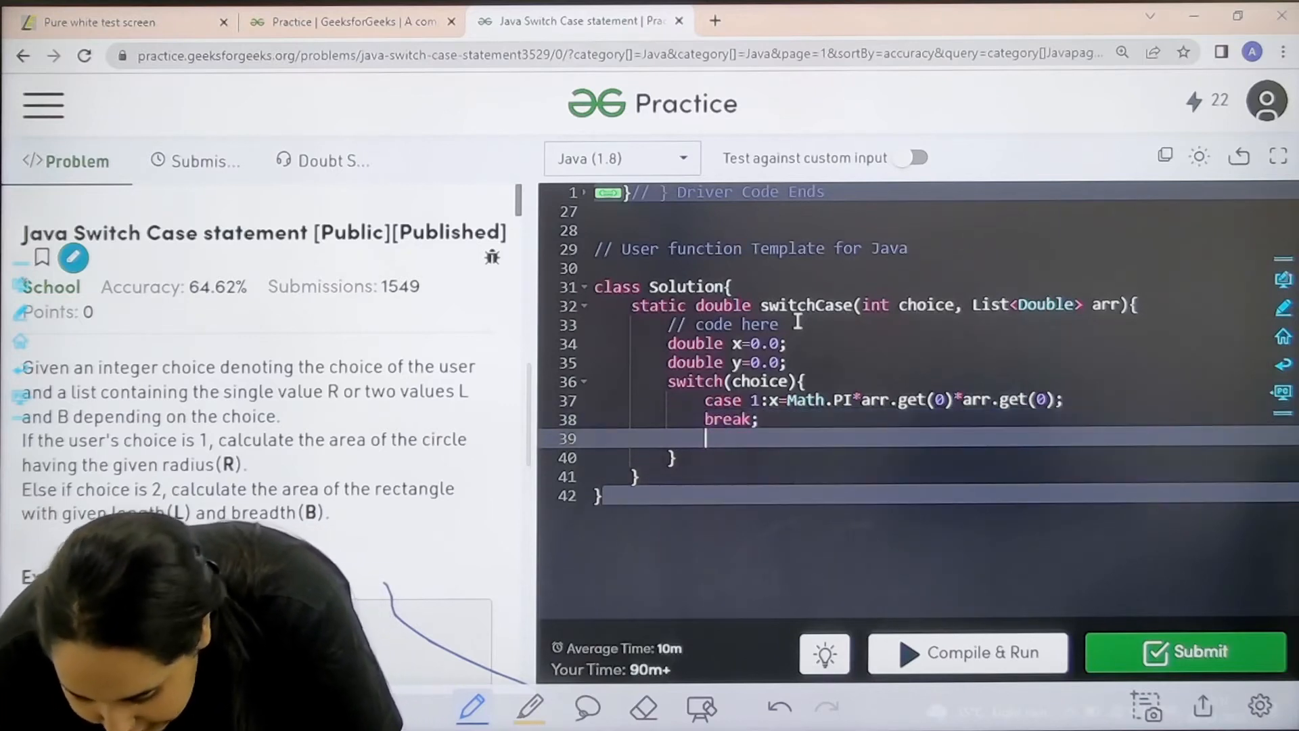
- Write case 2 setting y = arr.get(0)*arr.get(1) with a break, and move past the switch's closing brace
text(case2)
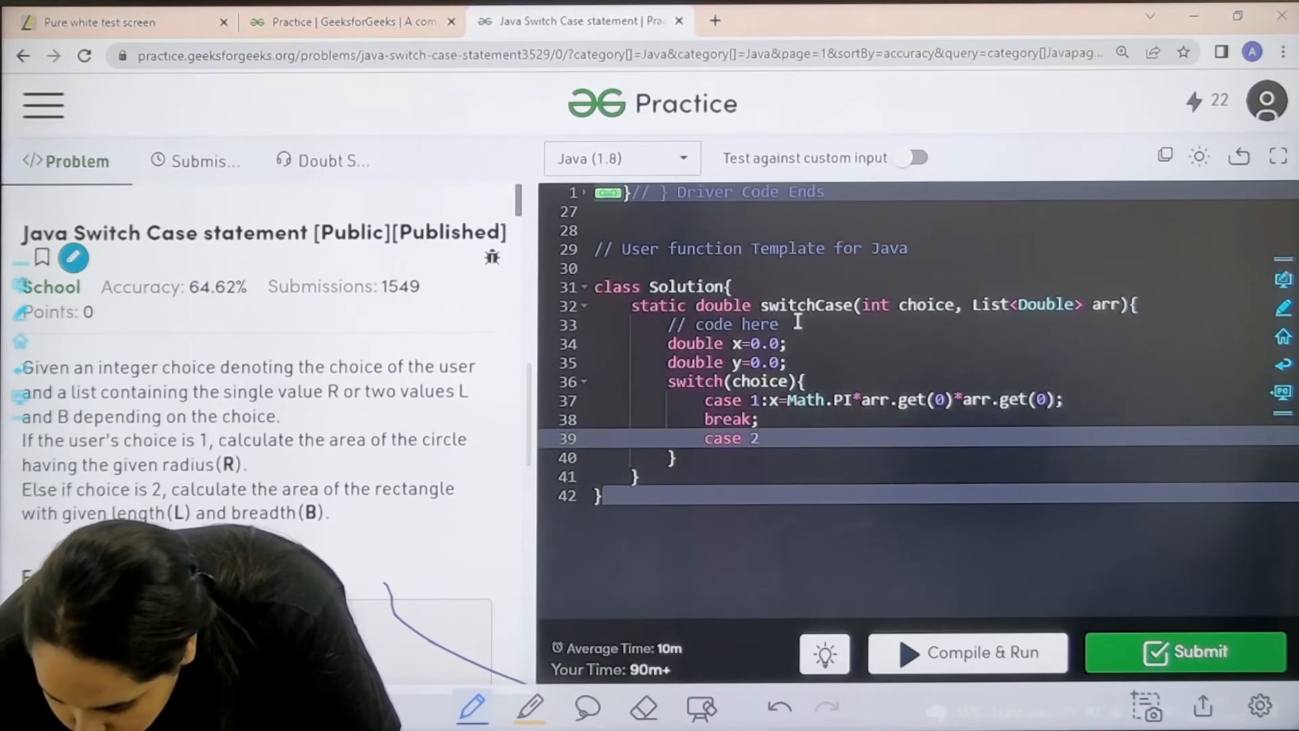
text(:)
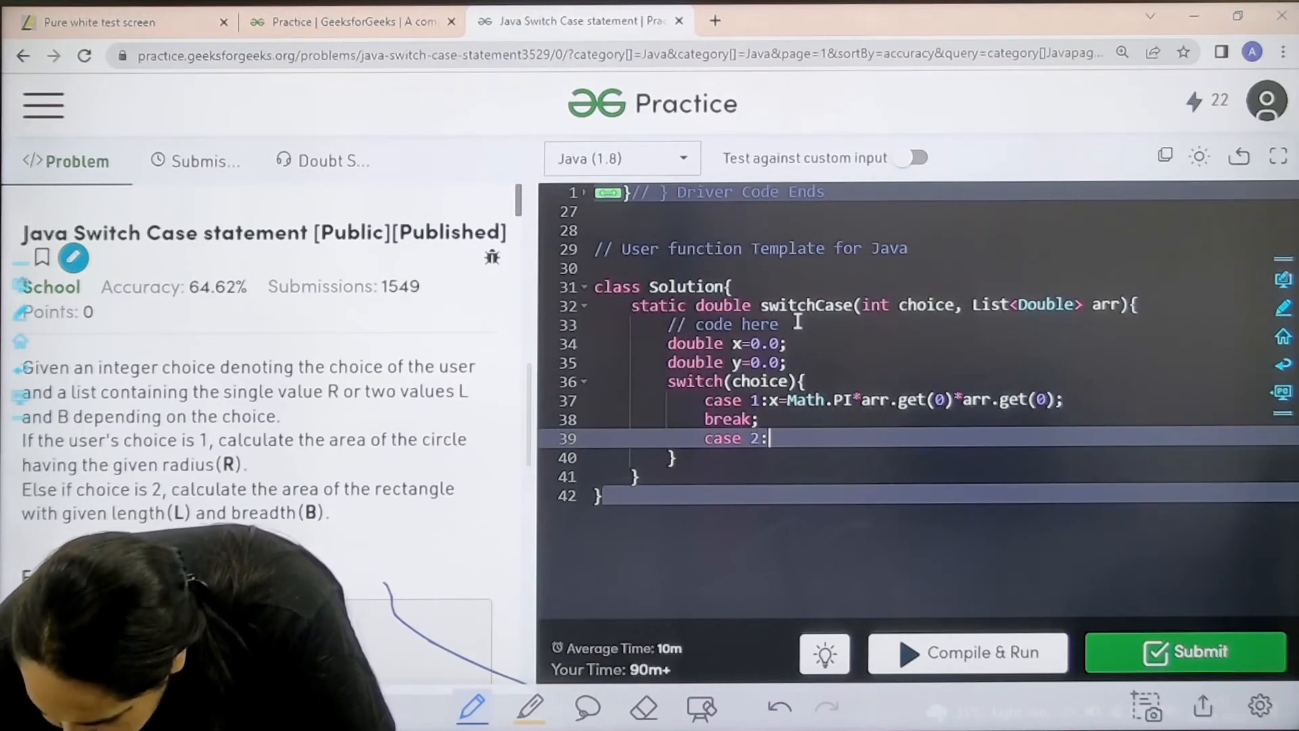
text(y)
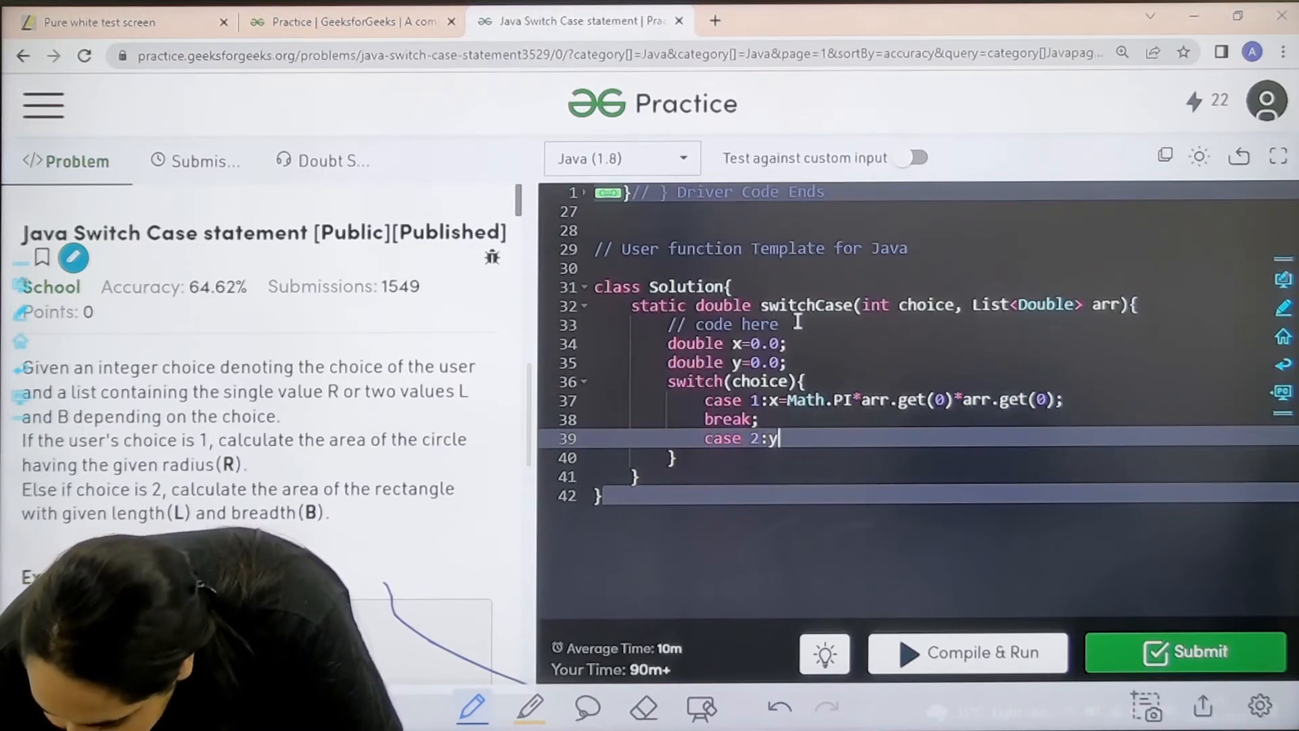
text(=arr)
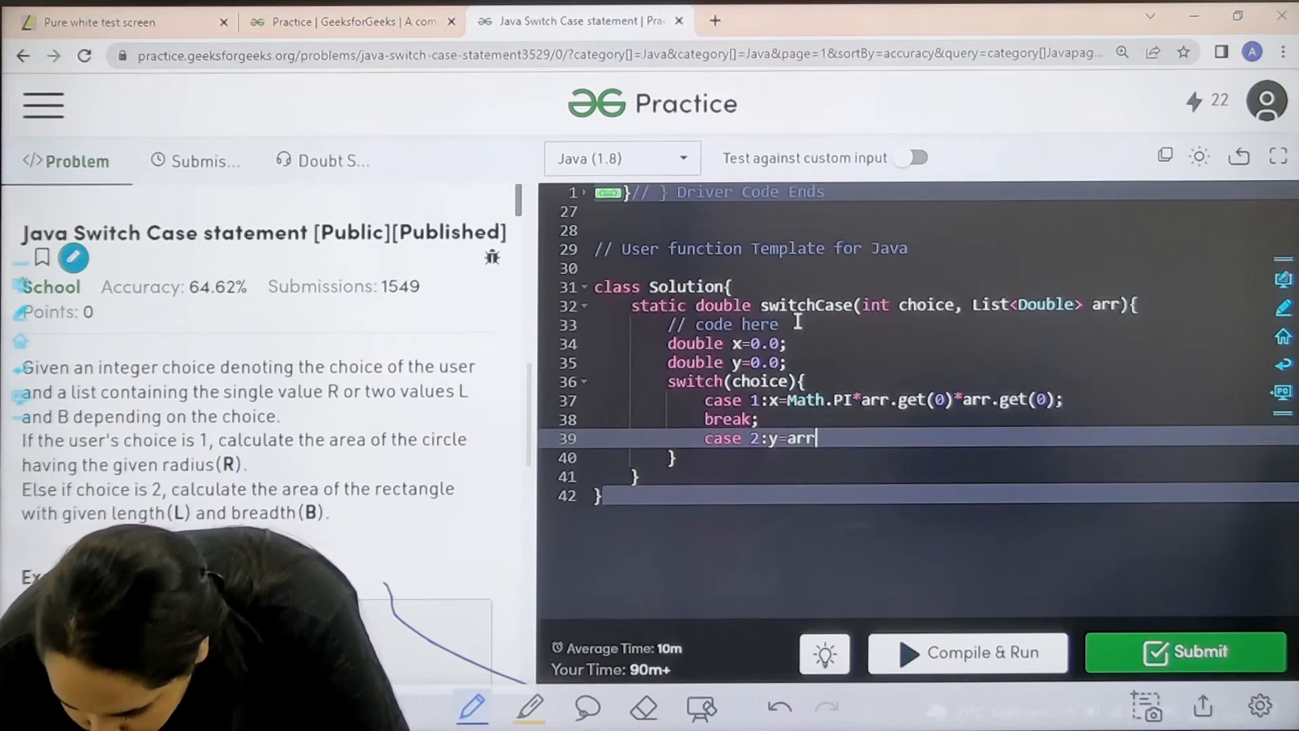
text(ge)
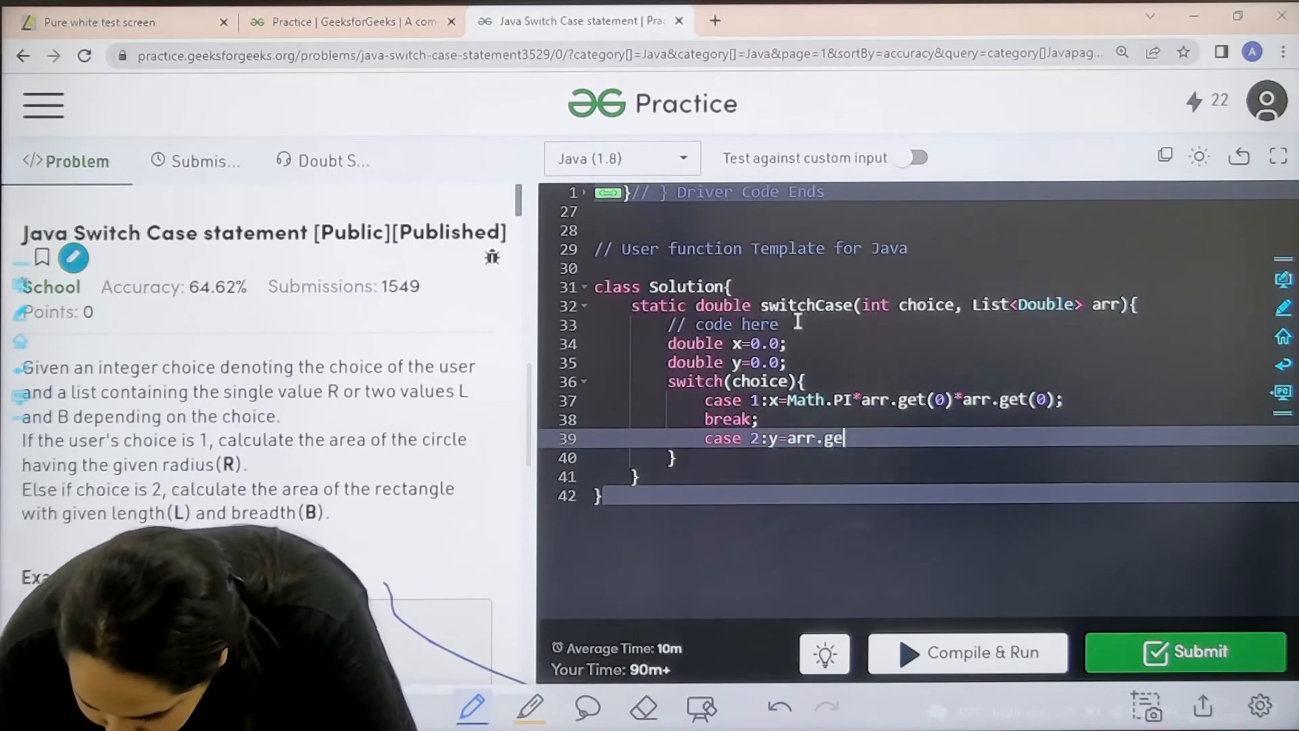
text(t(0))
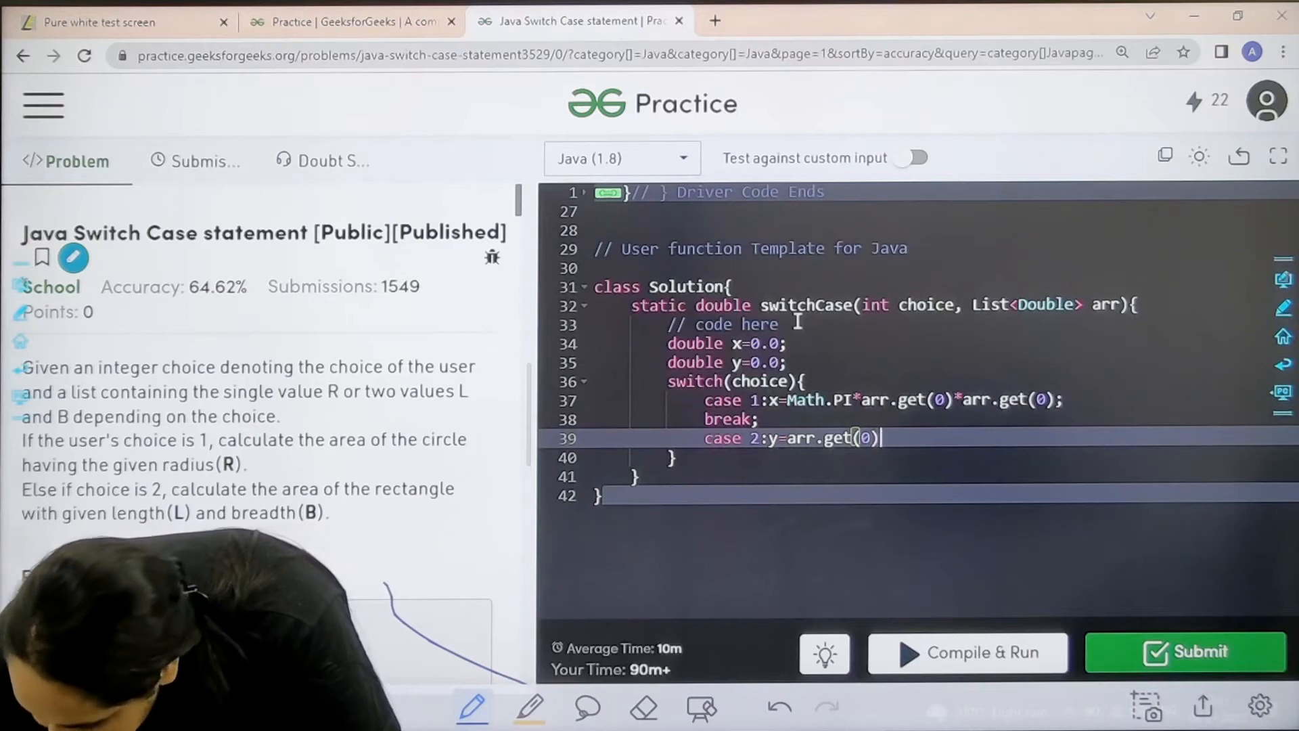
text(*)
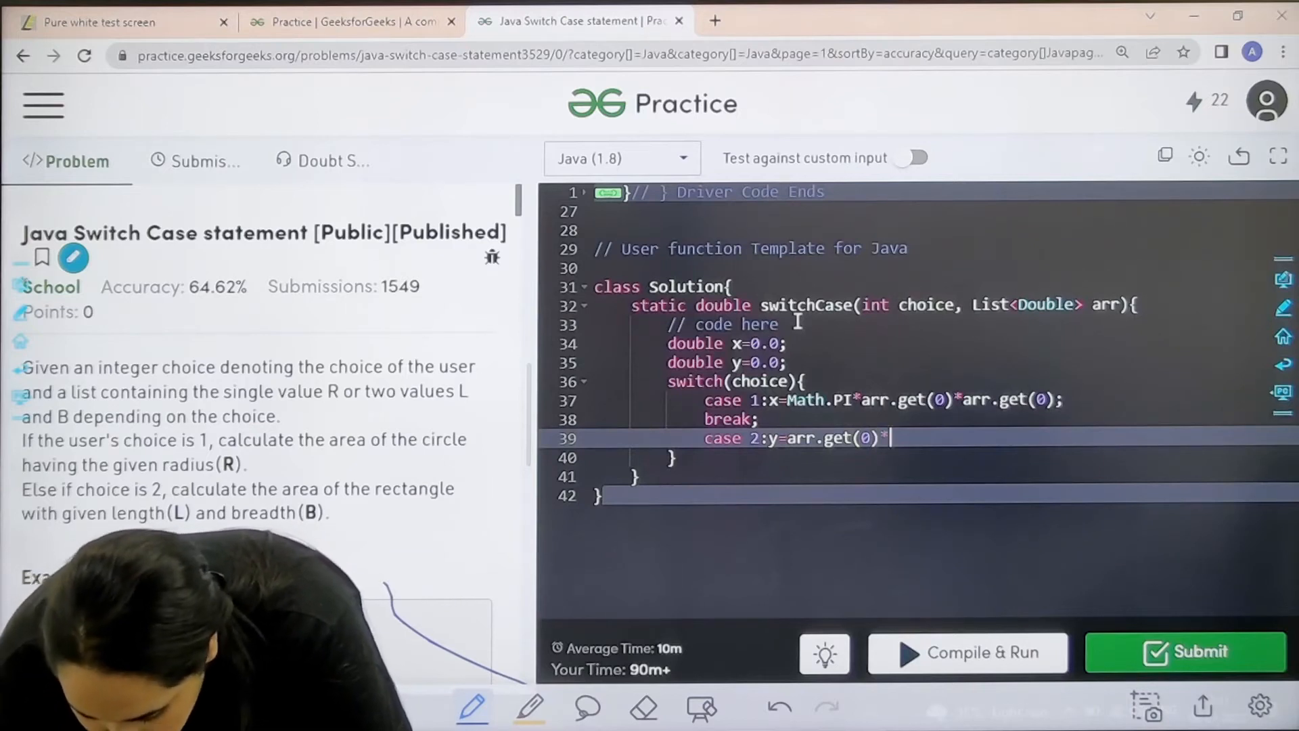
text(arr.)
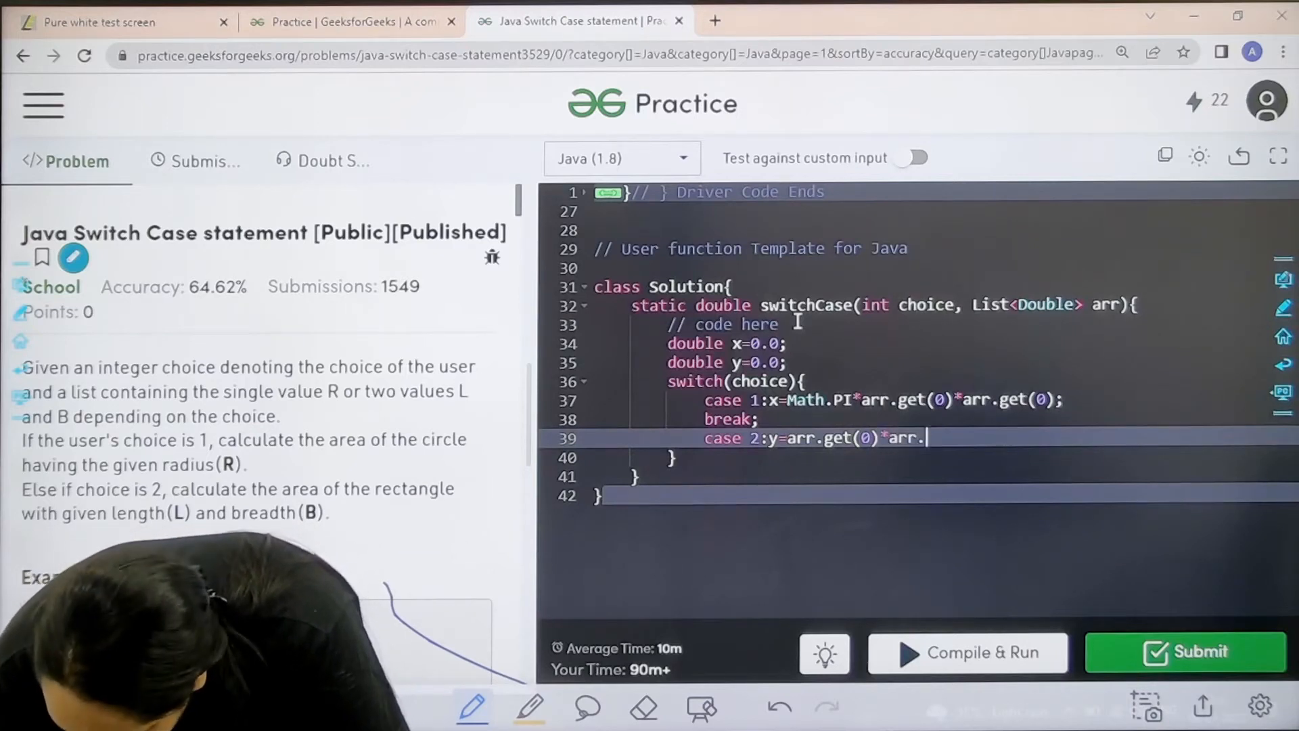
text(get())
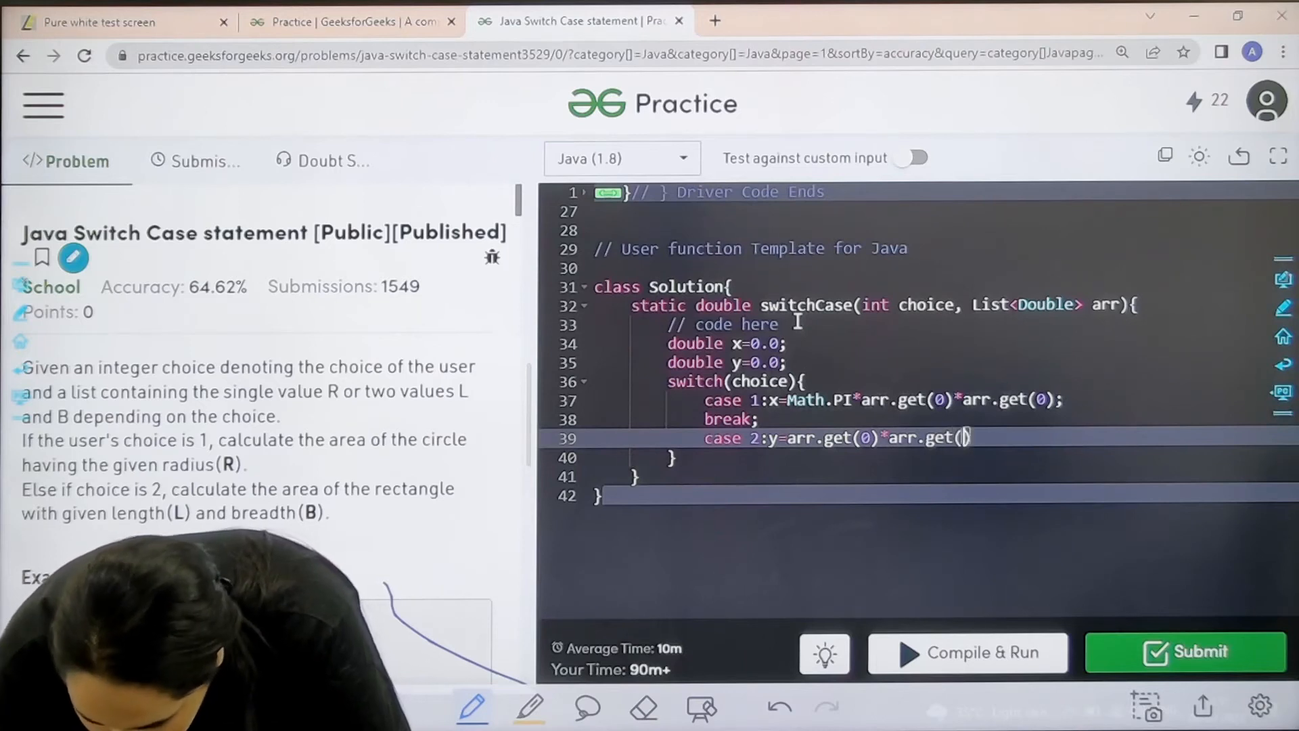
text(1);)
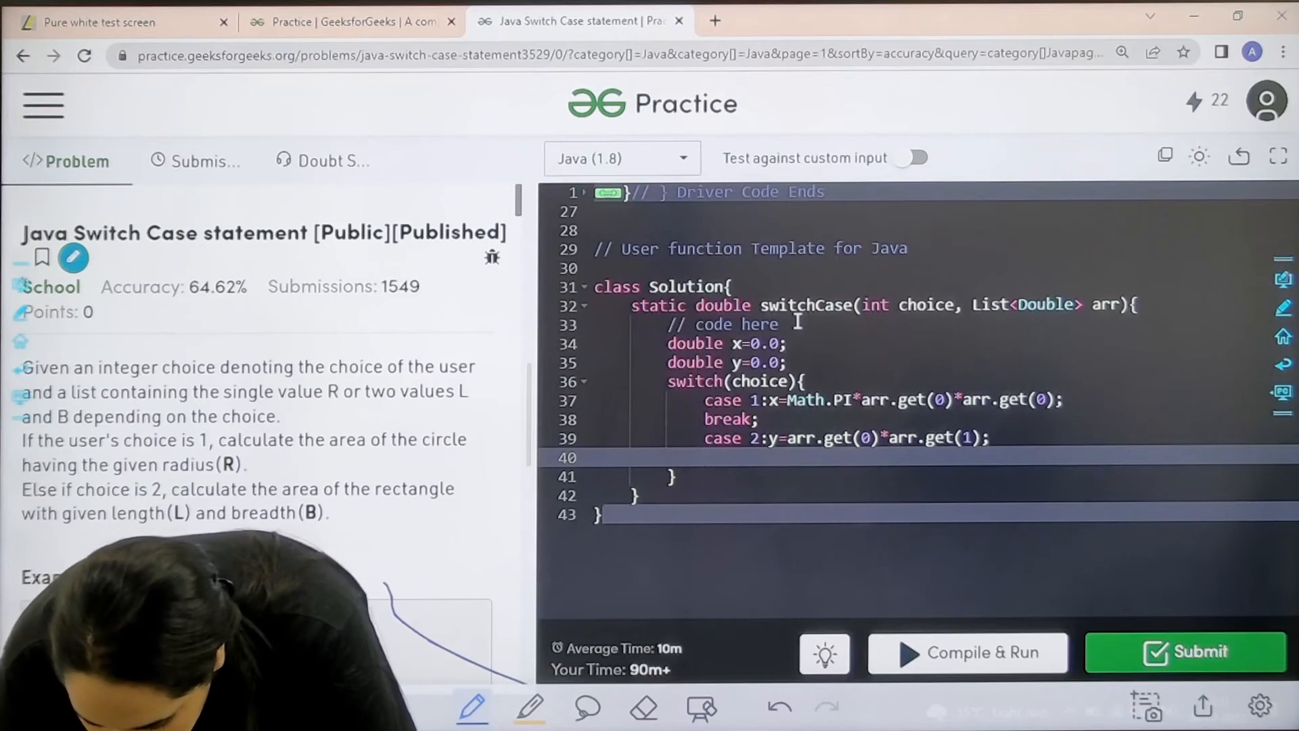
text(break;)
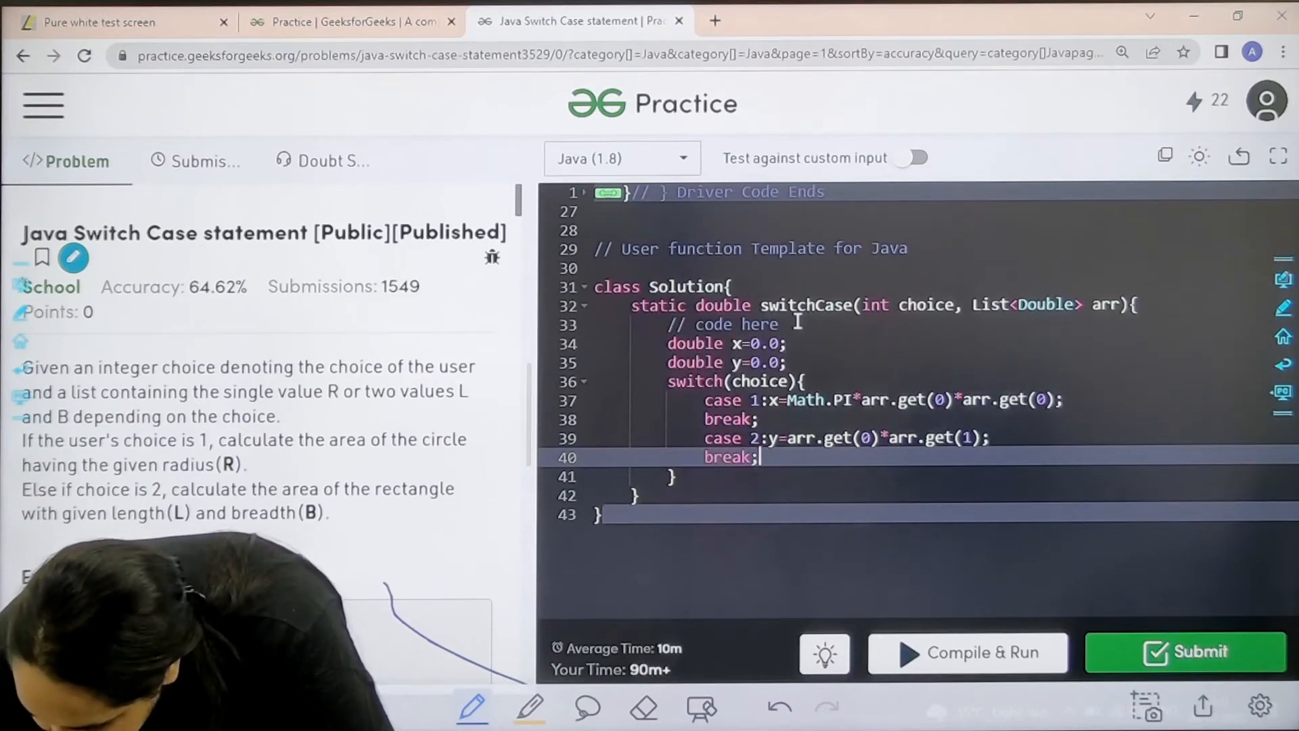
click(671, 476)
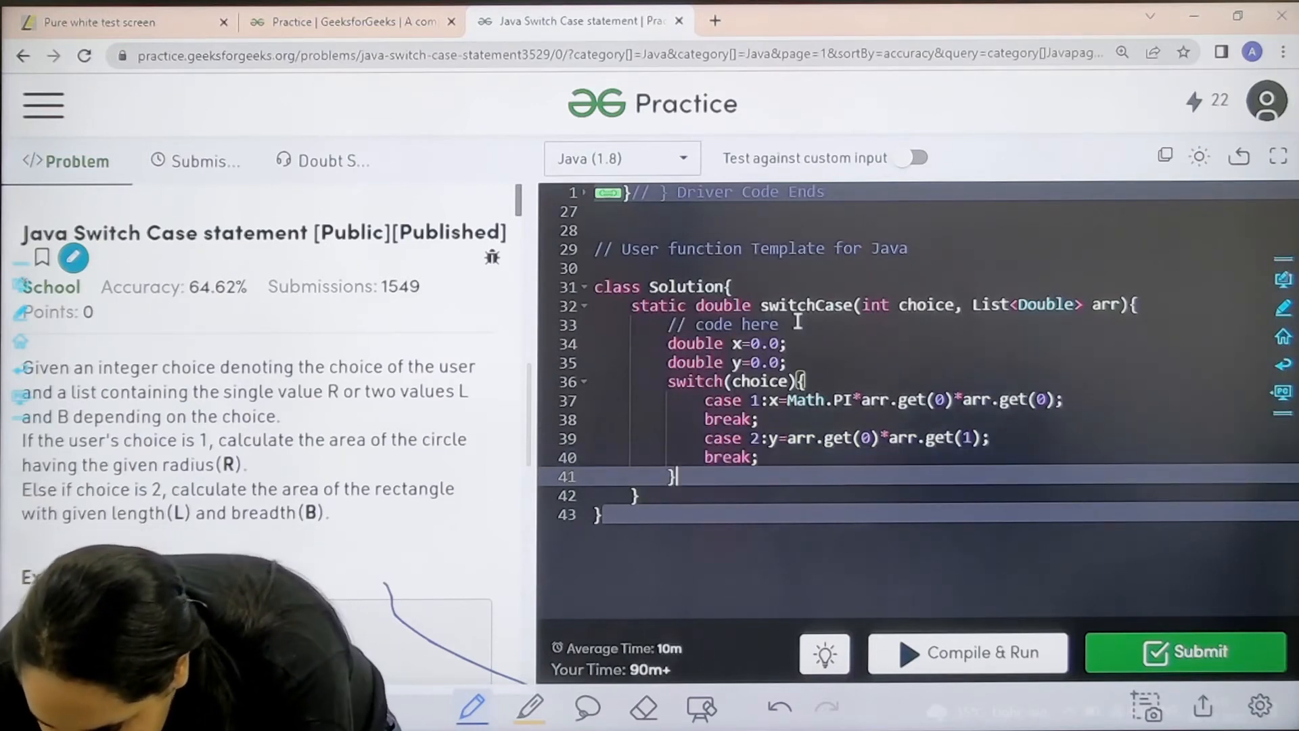
key(Enter)
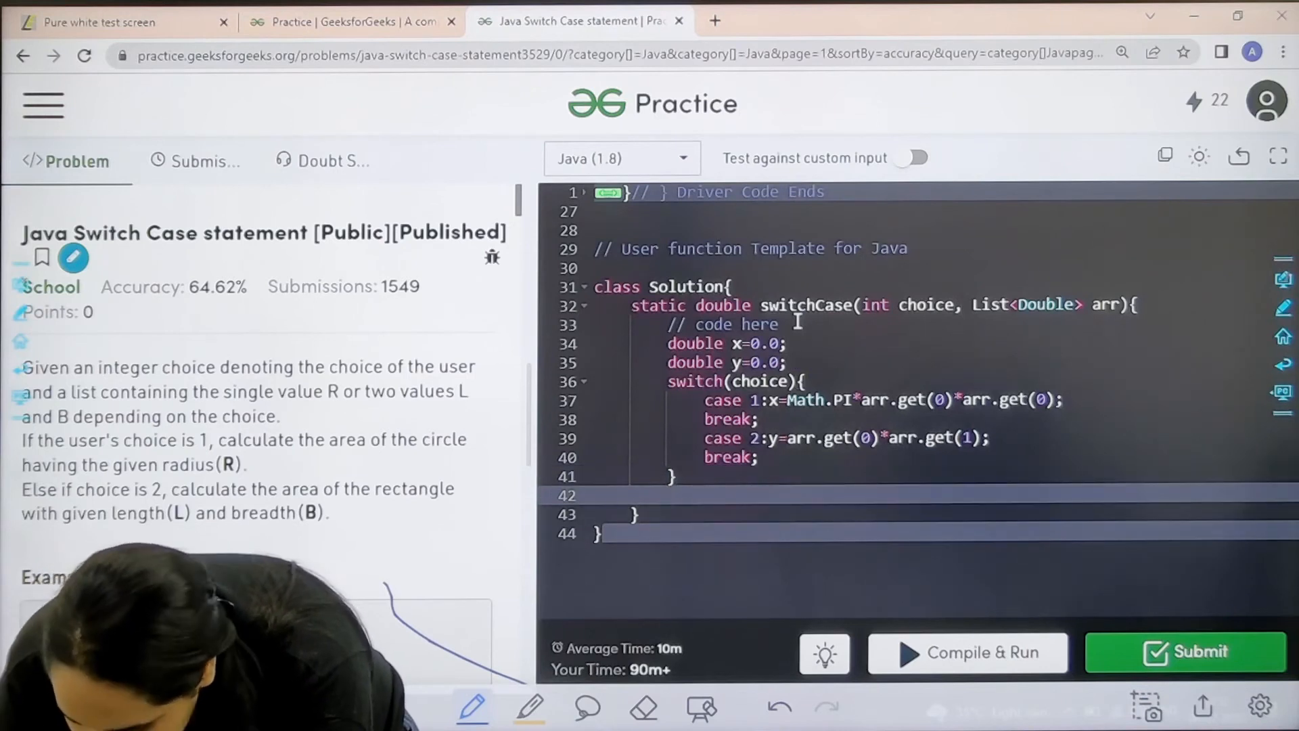
- Add 'if(choice==1){ return x; } else{ return y; }' after the switch
text(if c)
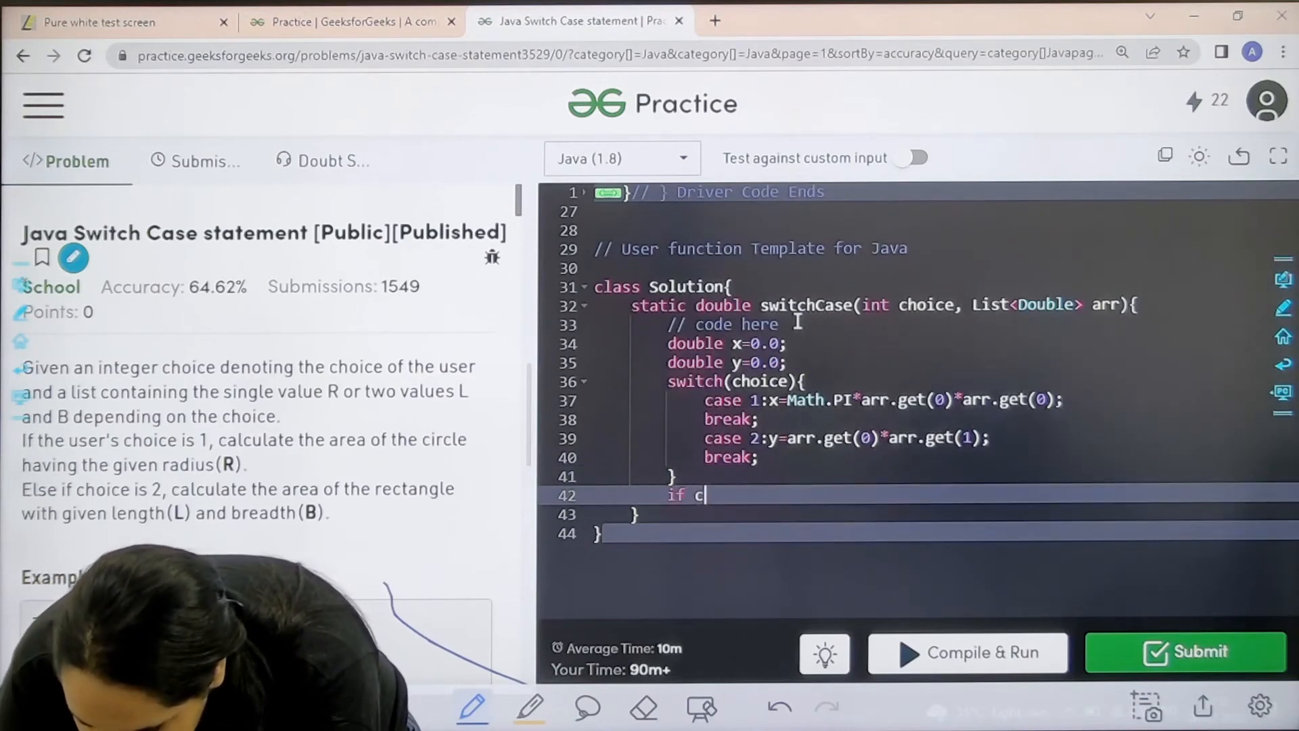
key(Backspace)
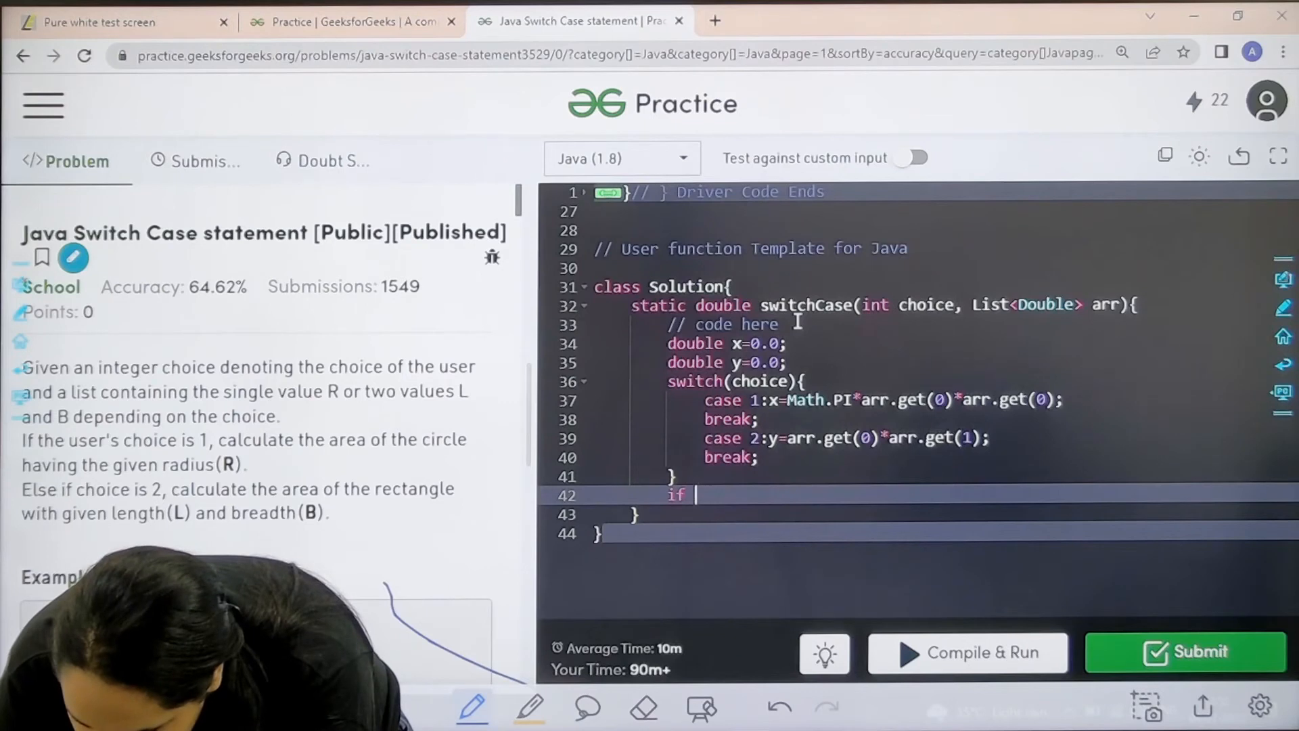
text((choice==1)
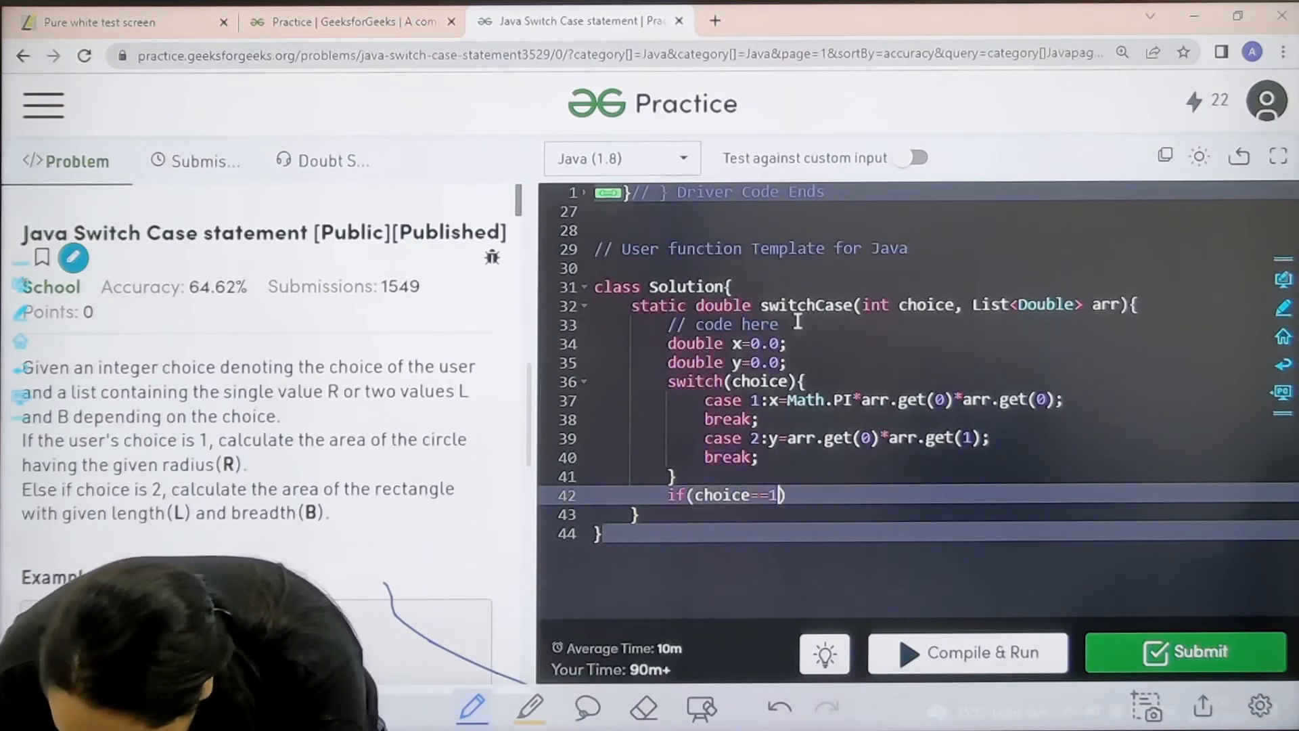
text({)
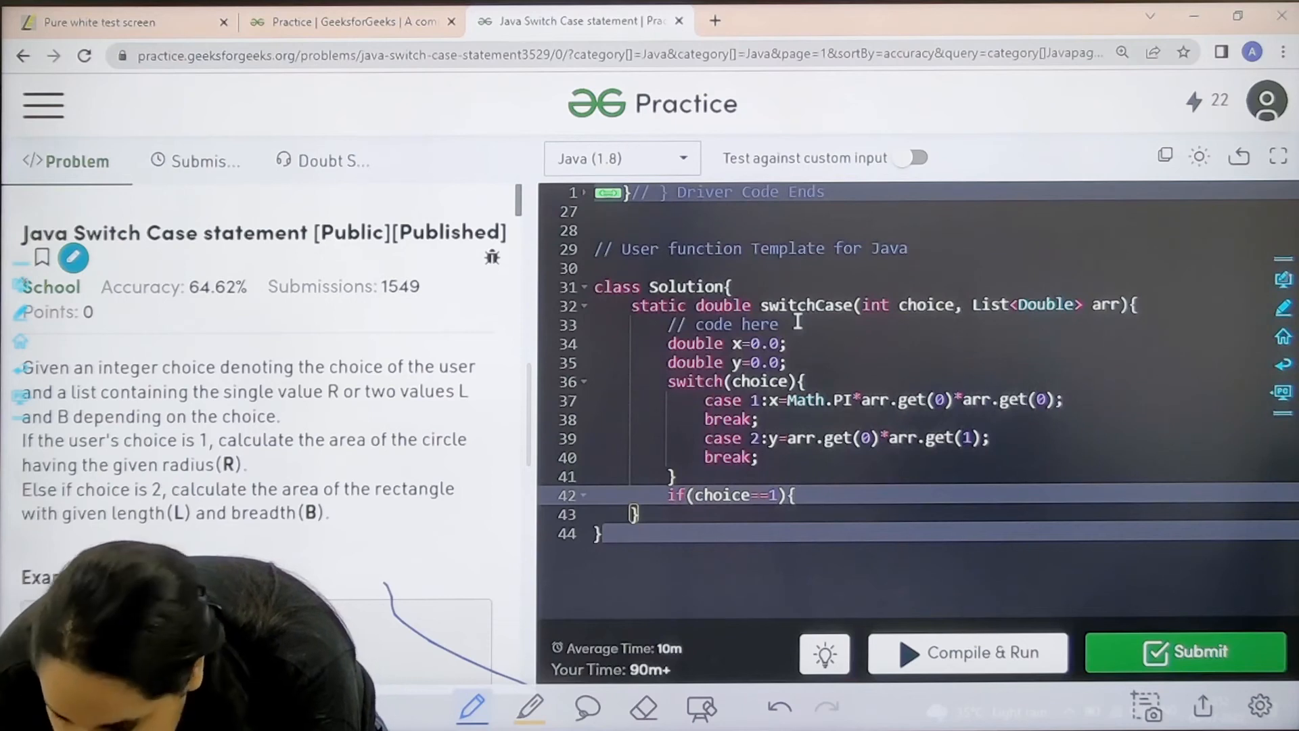
text(retu)
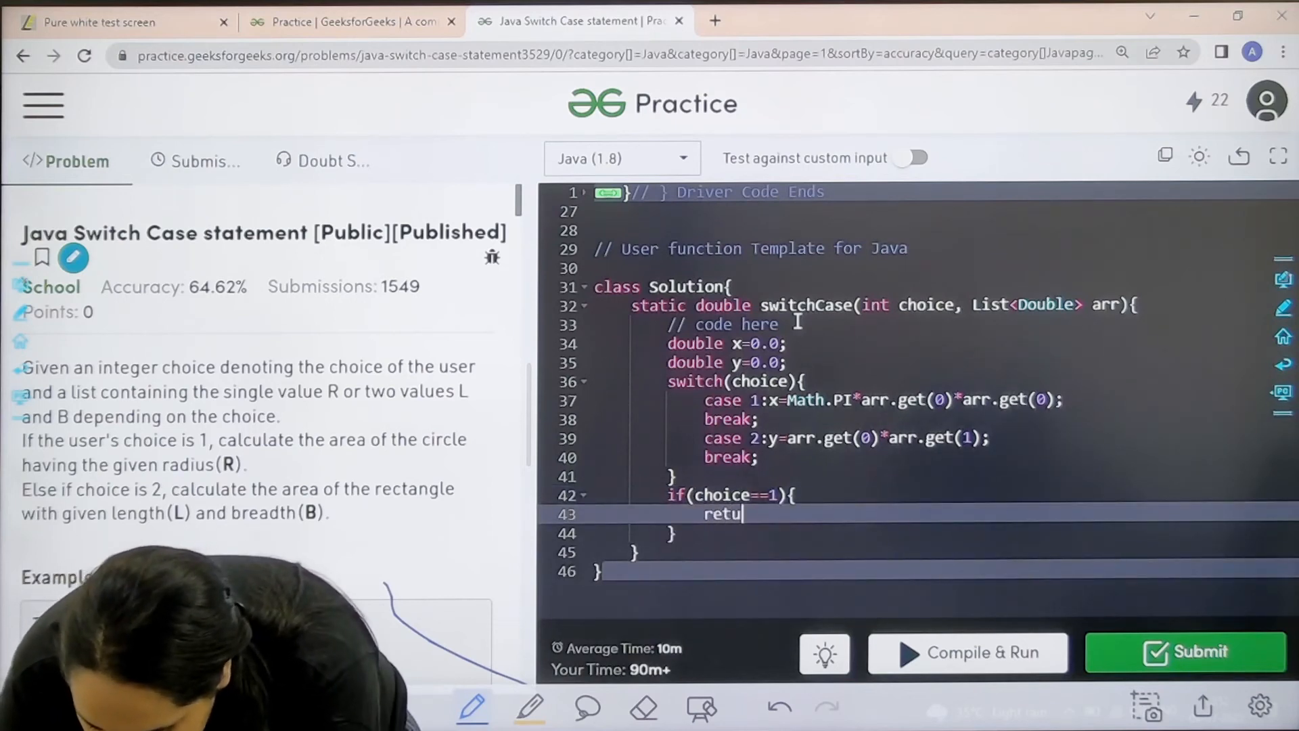
text(rn)
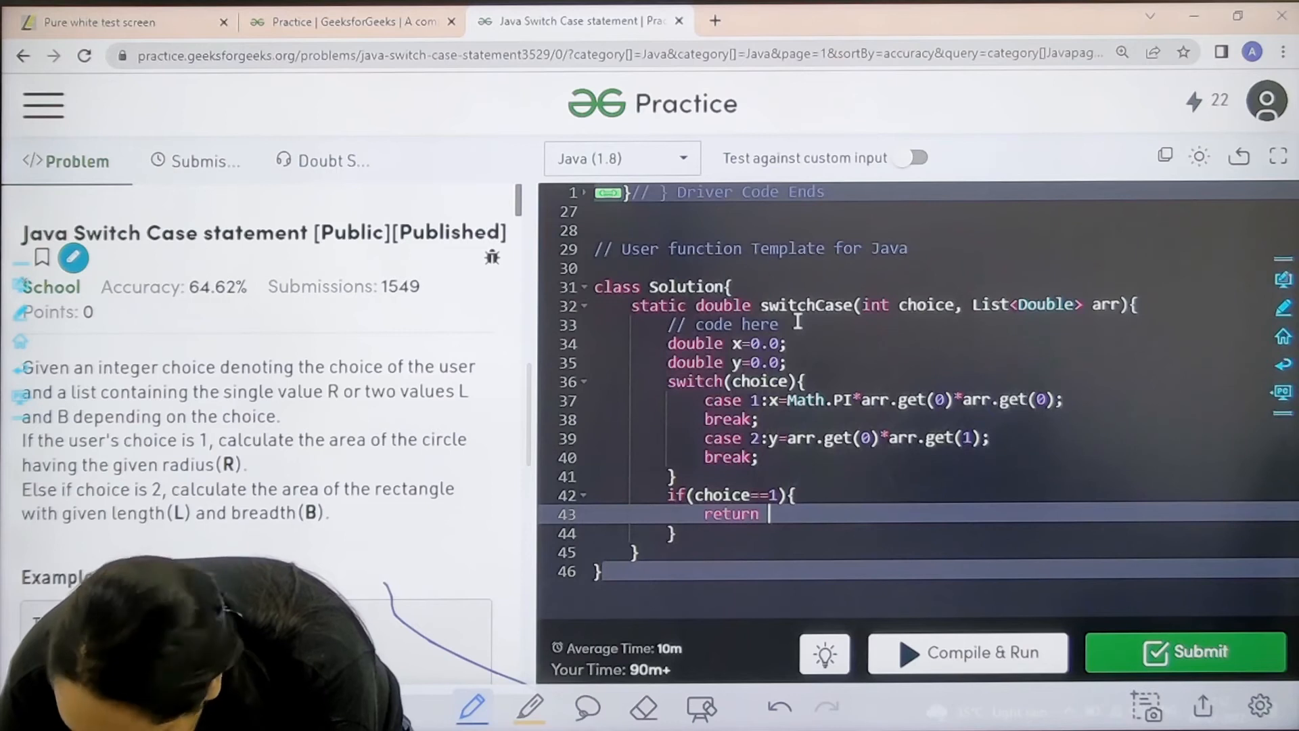
text(x)
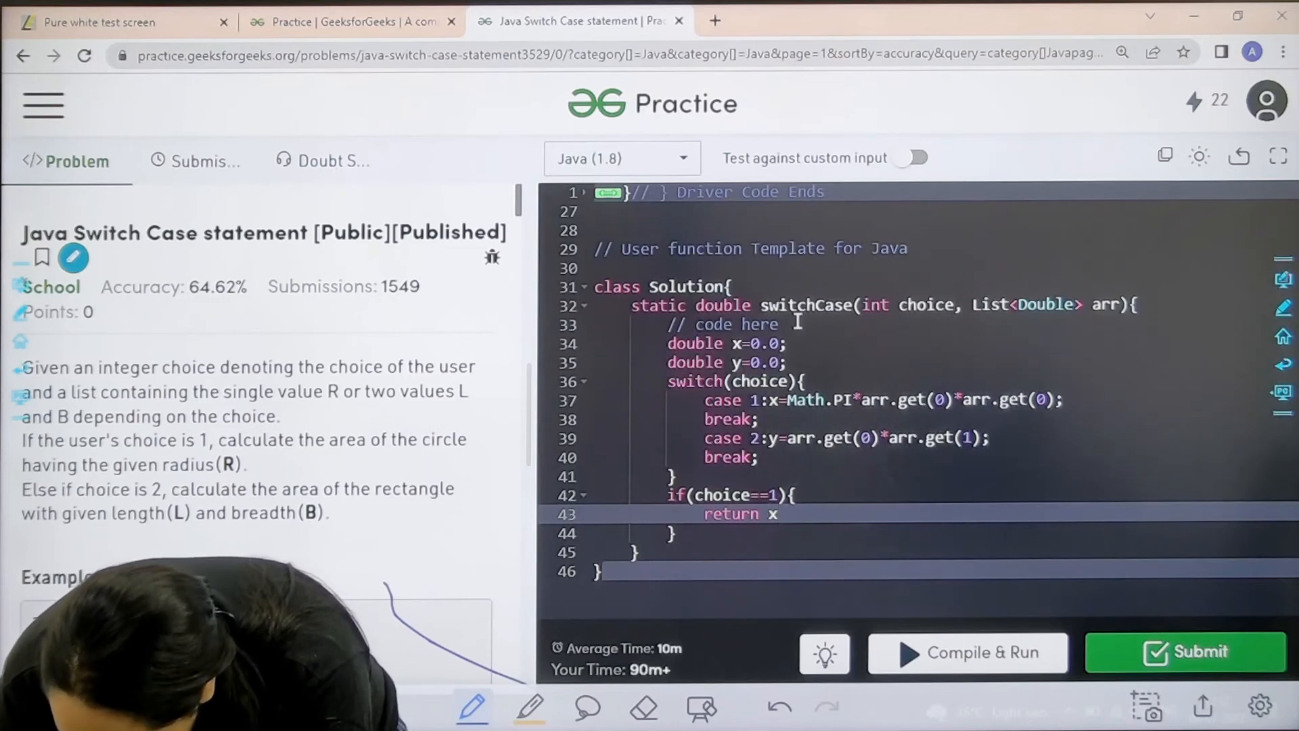
text(e)
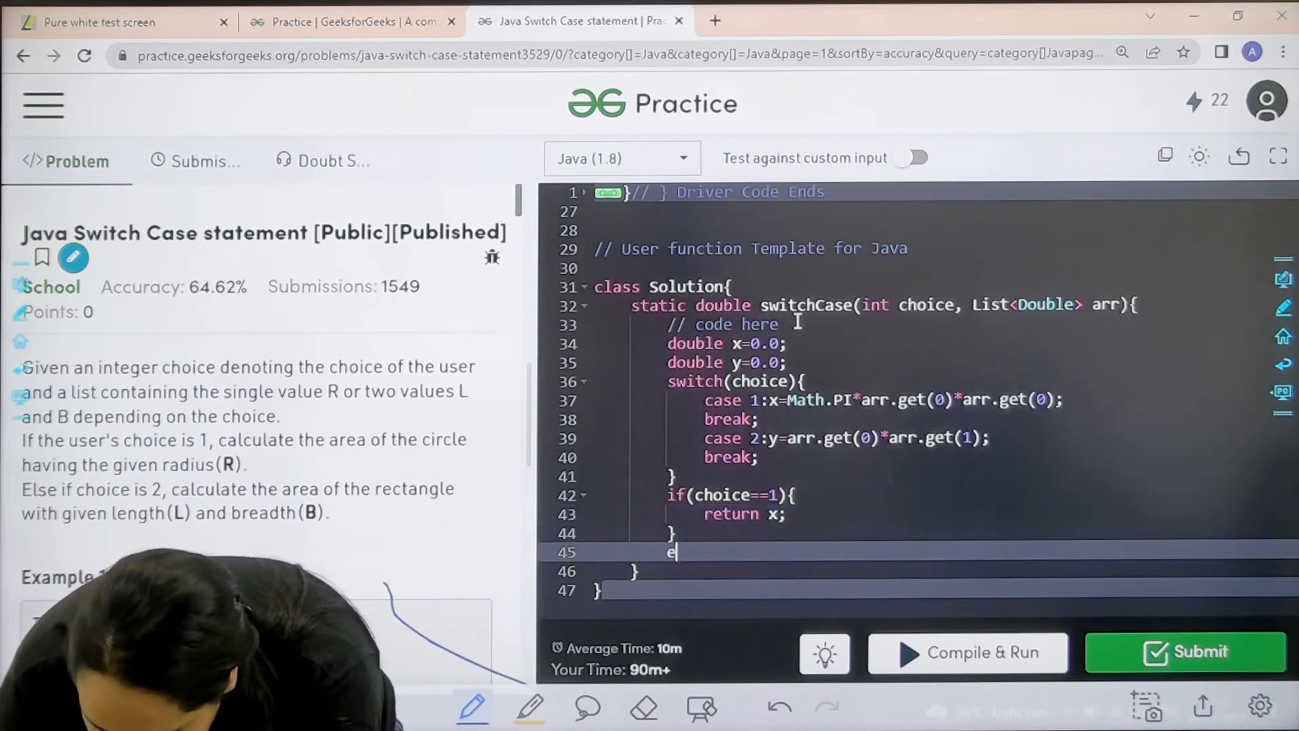
text(lse{)
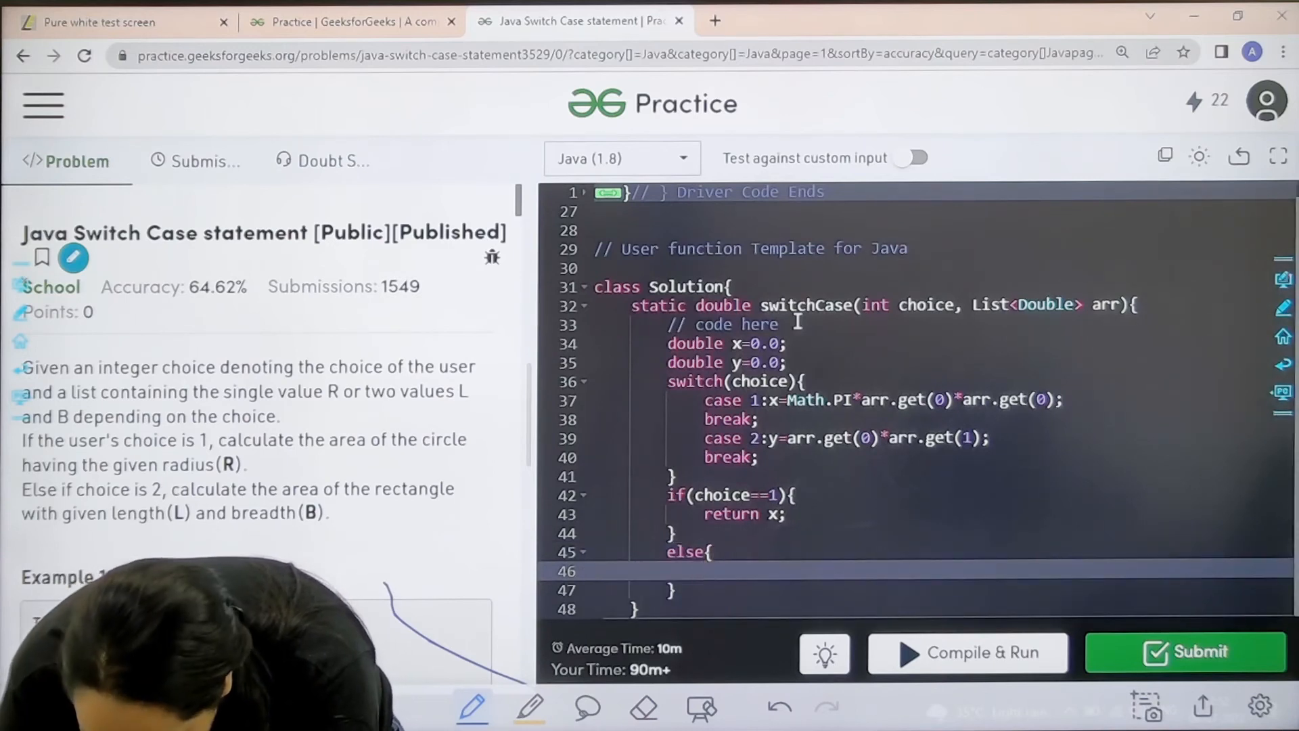
text(return)
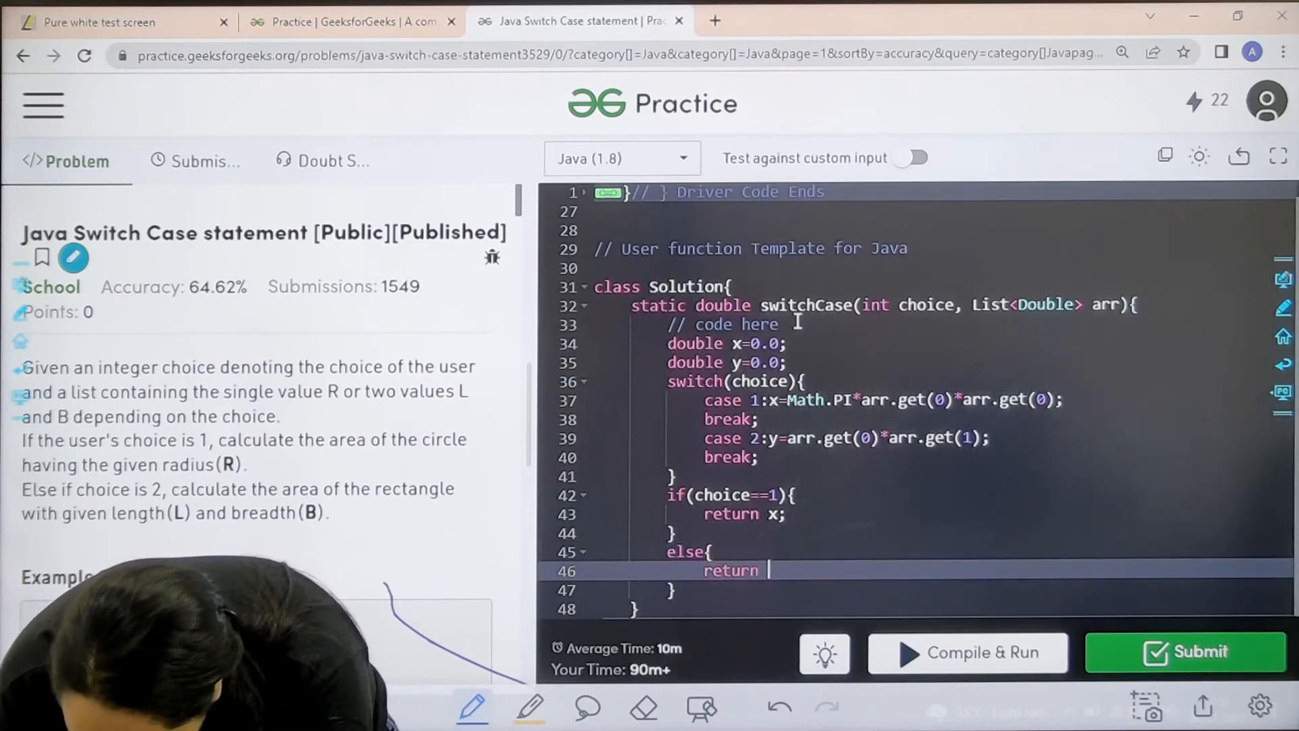
text(y;)
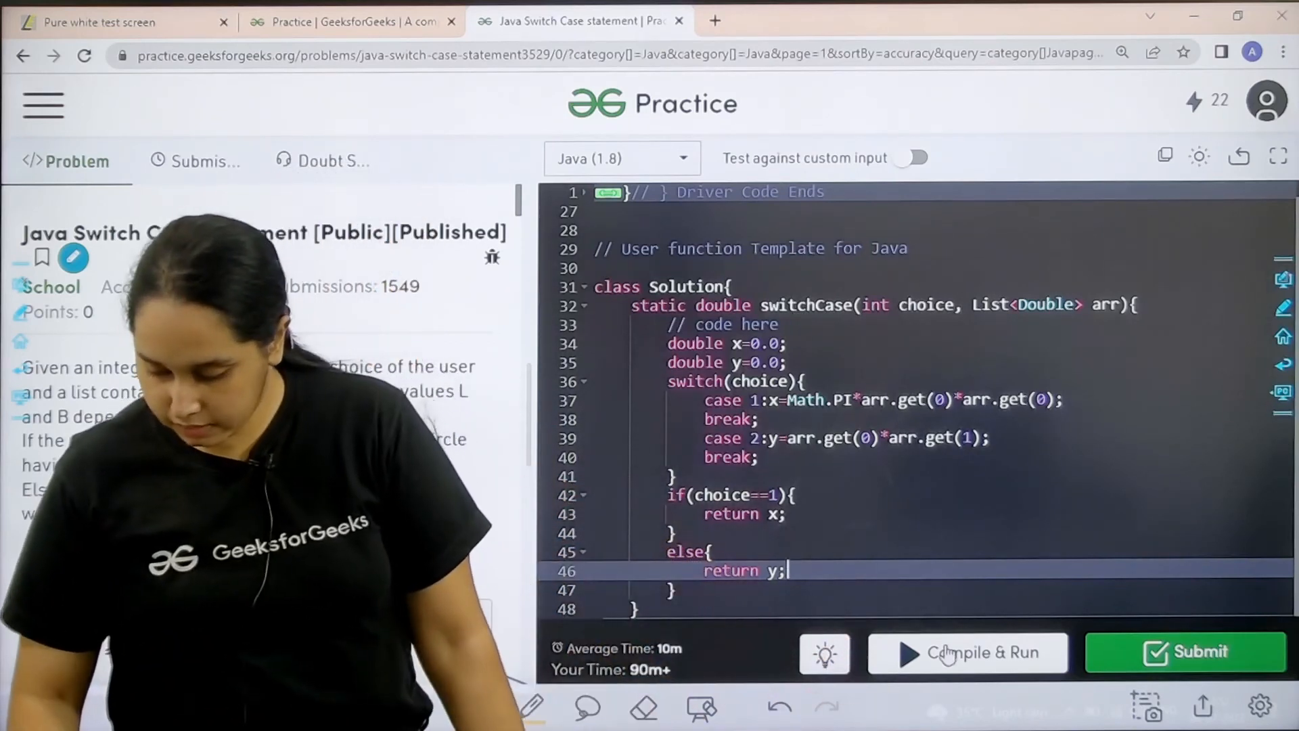
- Compile and run on the sample input (output 78.53981633974483), then submit the solution
click(967, 652)
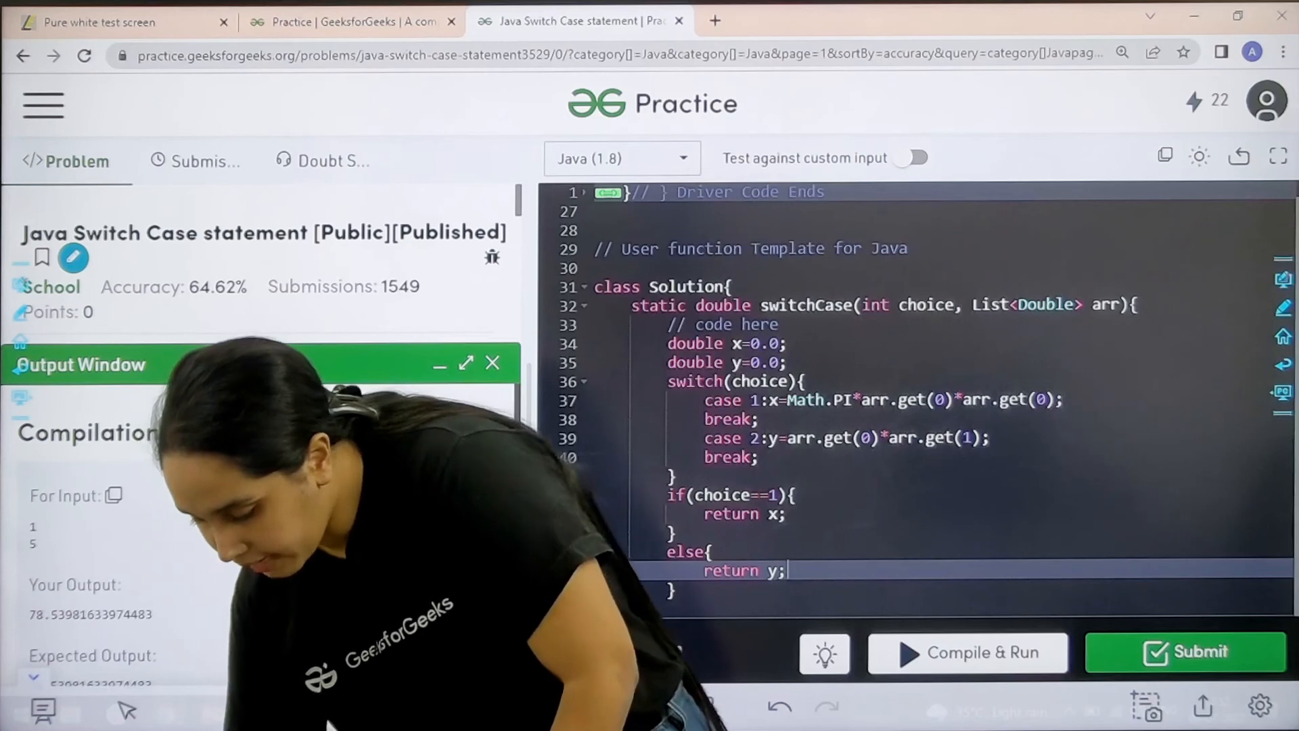
click(968, 652)
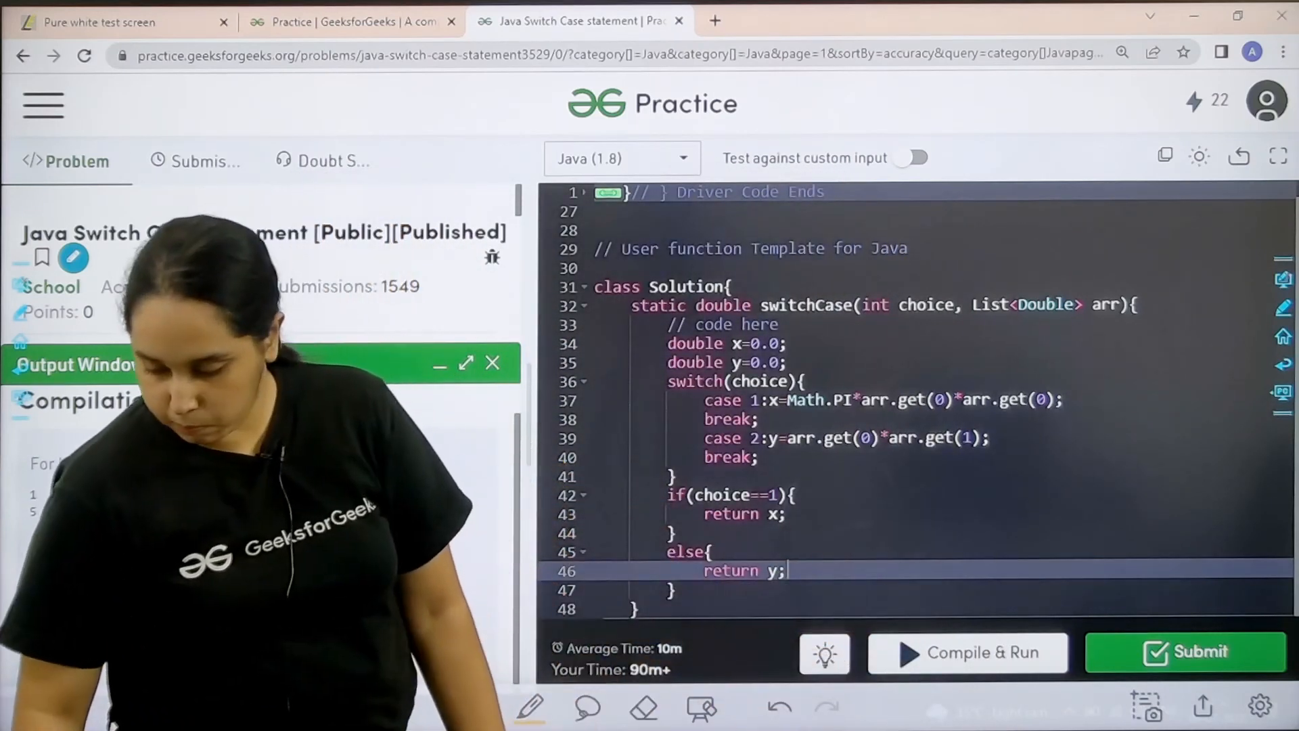
click(1185, 651)
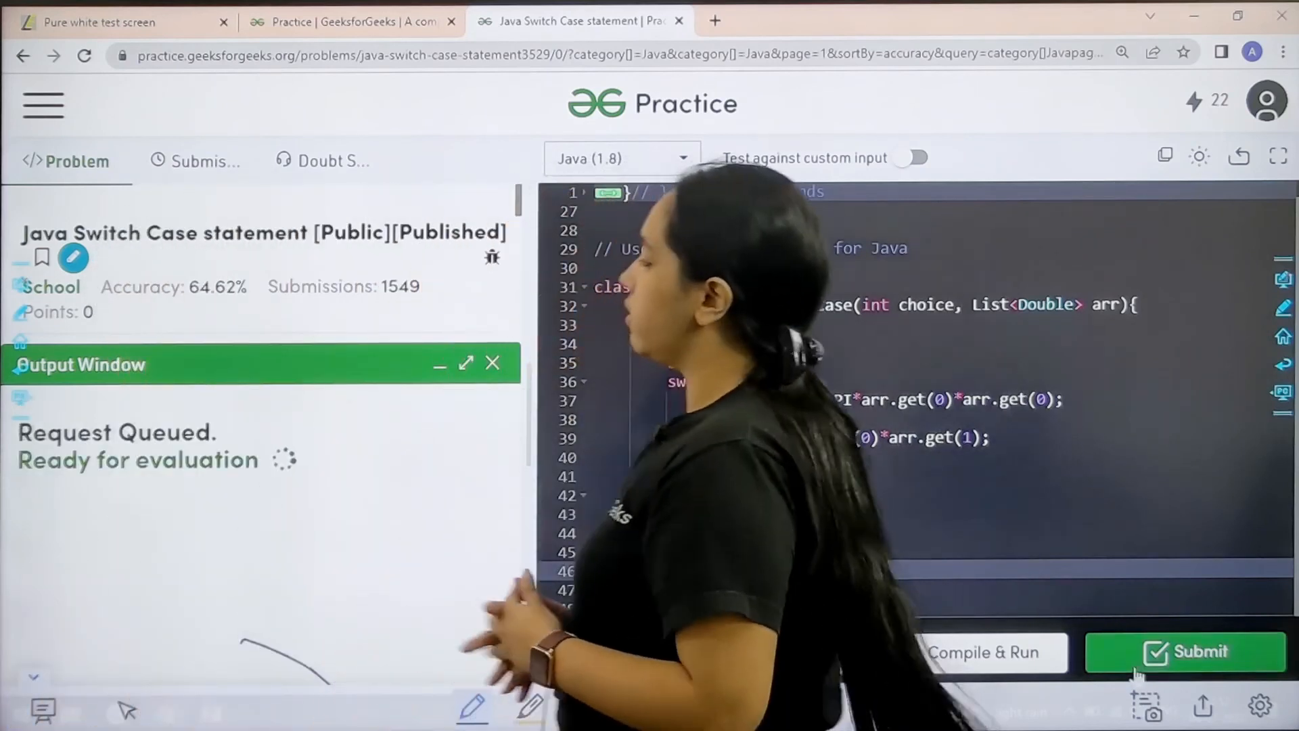